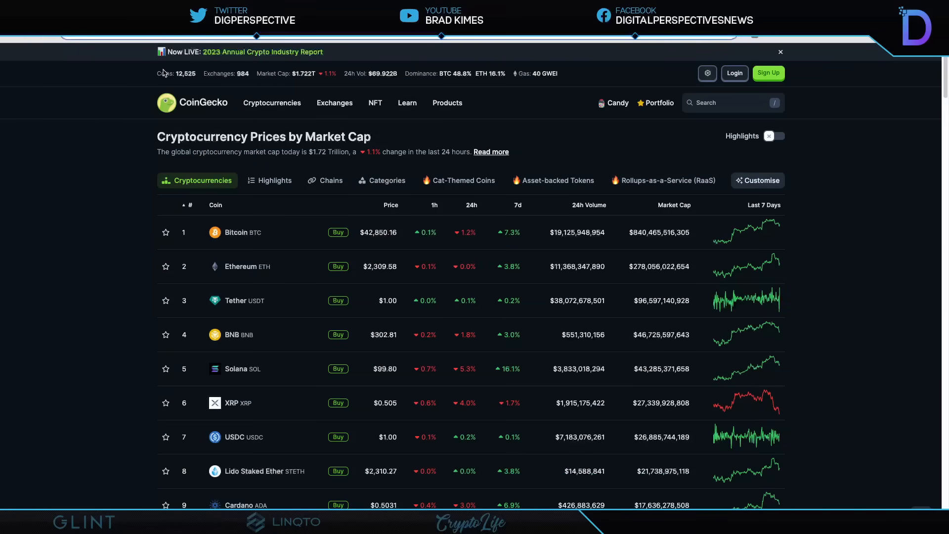
mouse_move(463, 68)
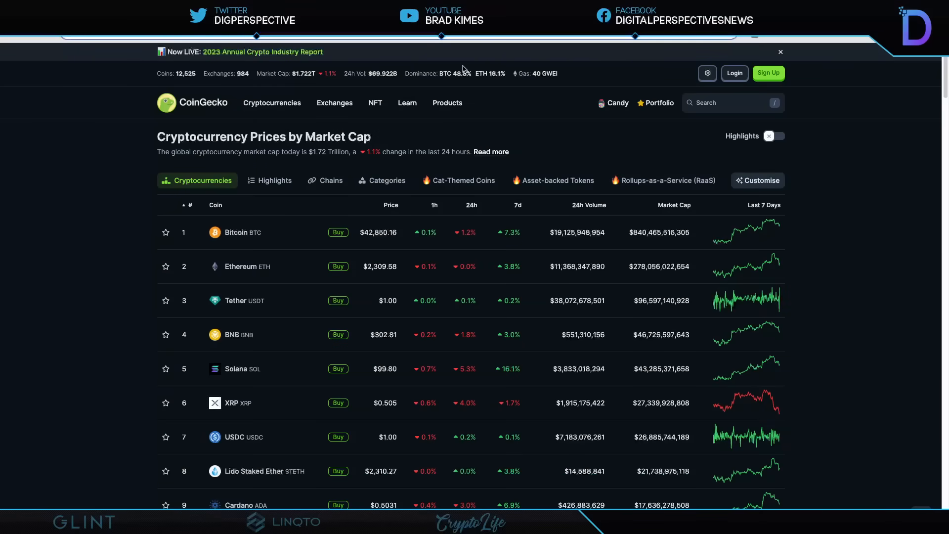
mouse_move(327, 165)
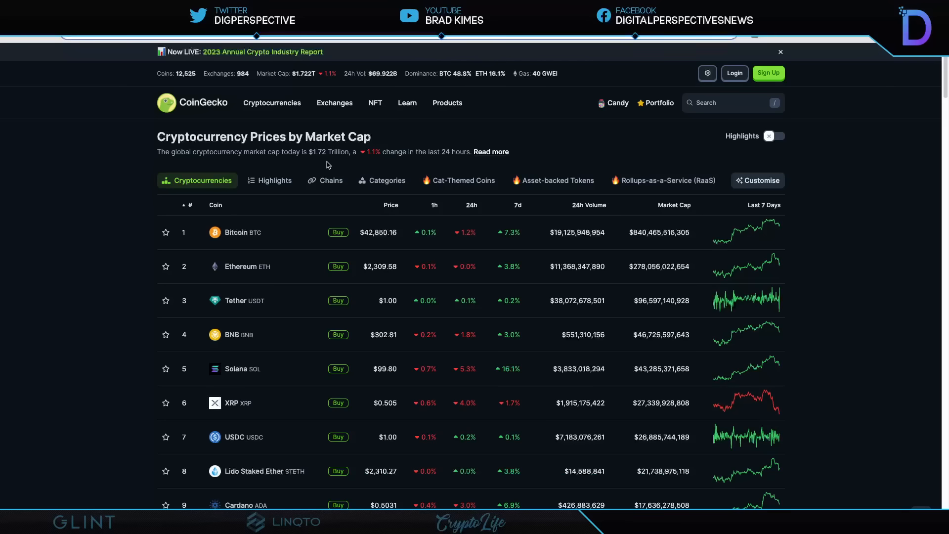
mouse_move(391, 167)
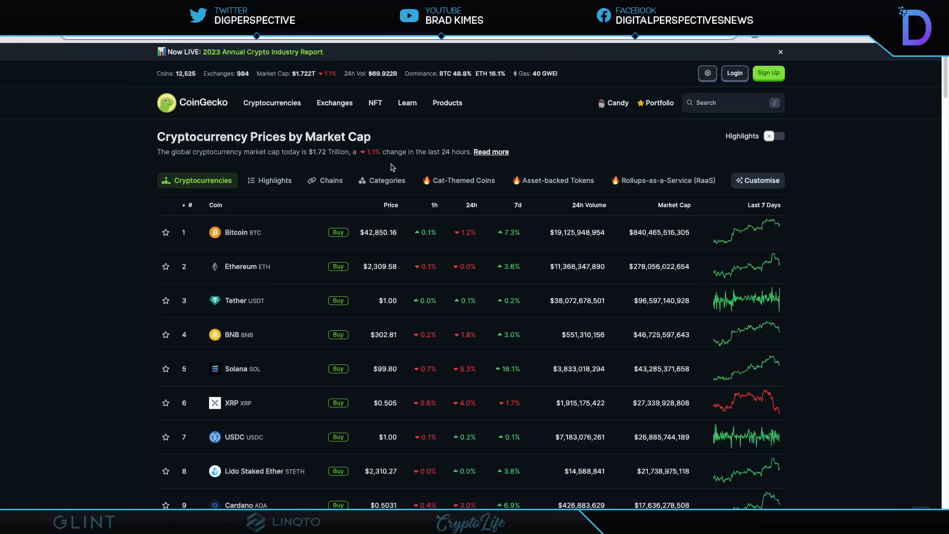
mouse_move(378, 247)
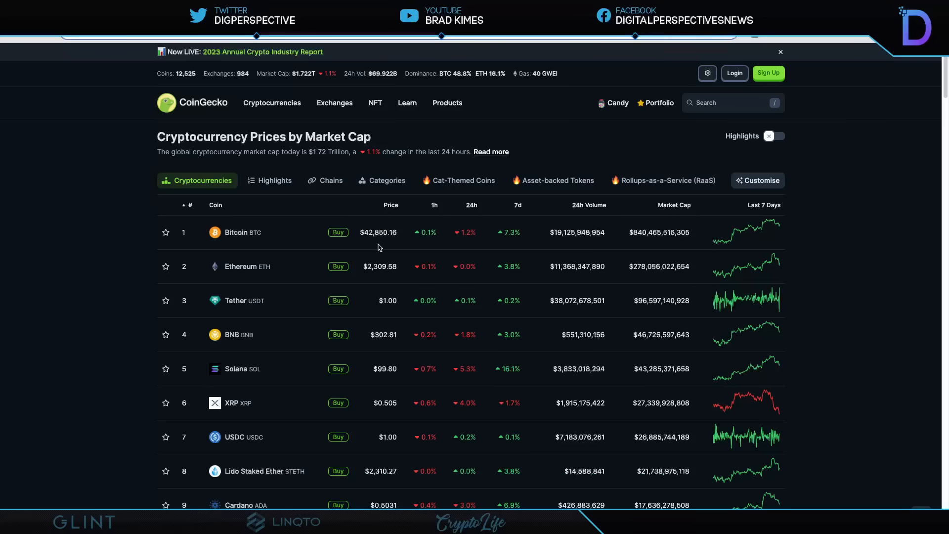
mouse_move(382, 280)
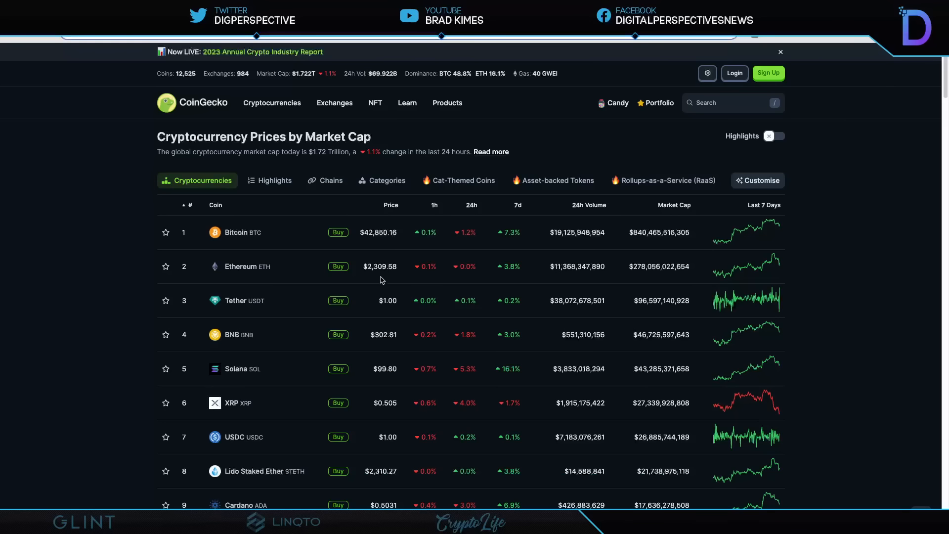
mouse_move(542, 313)
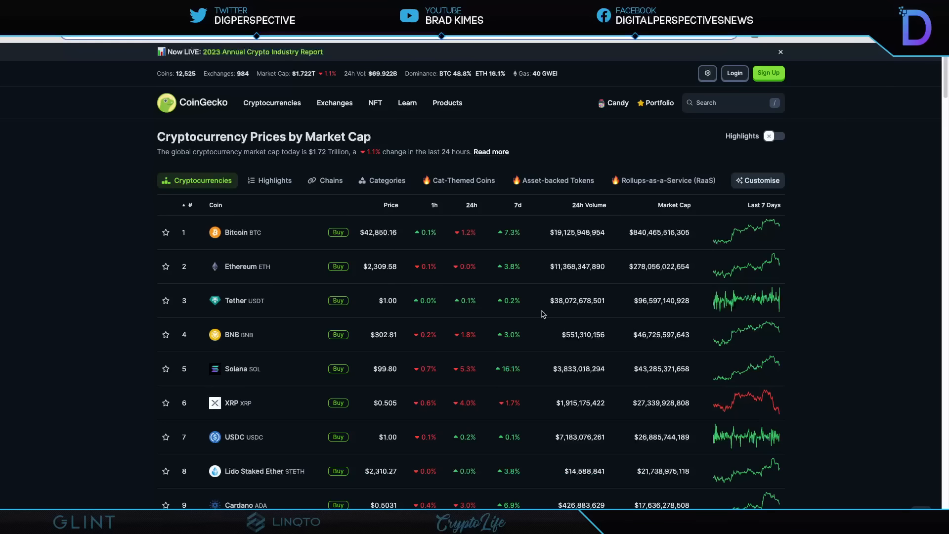
mouse_move(659, 320)
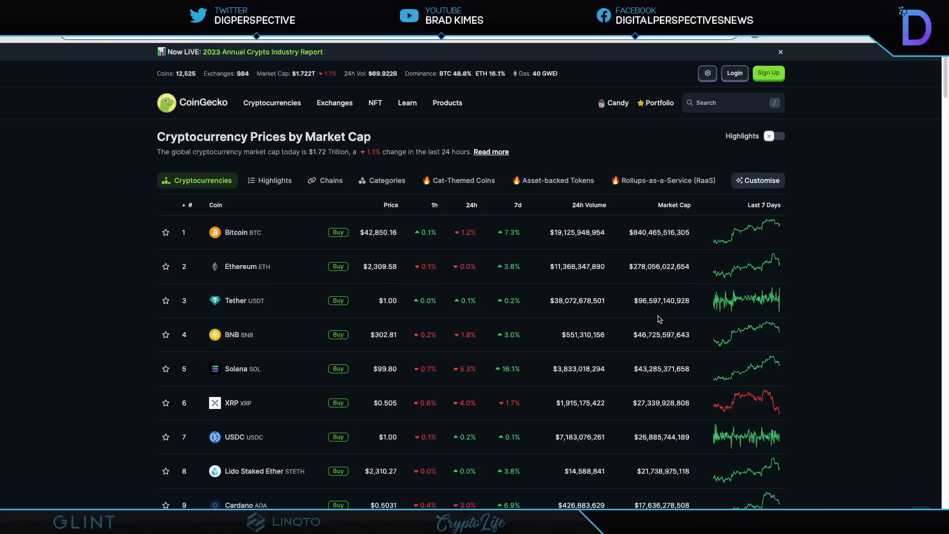
mouse_move(403, 415)
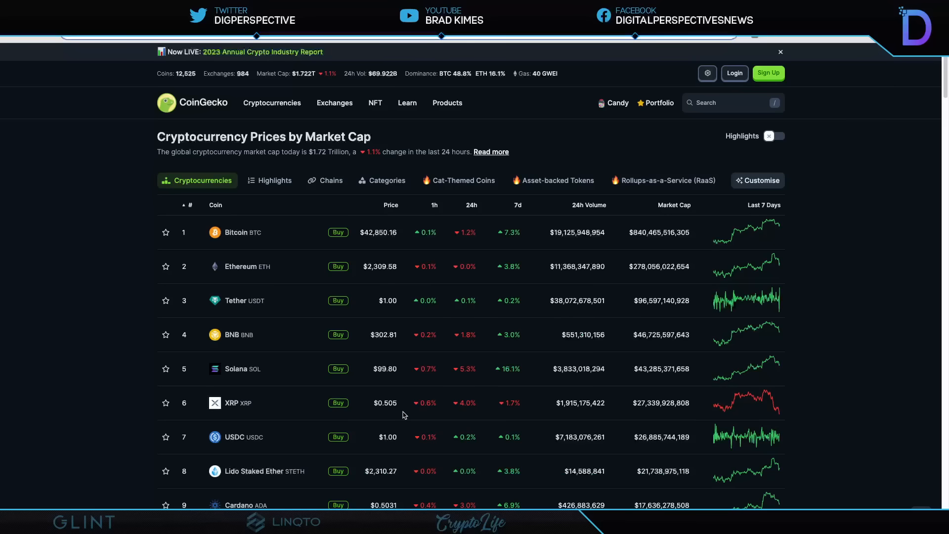
mouse_move(478, 417)
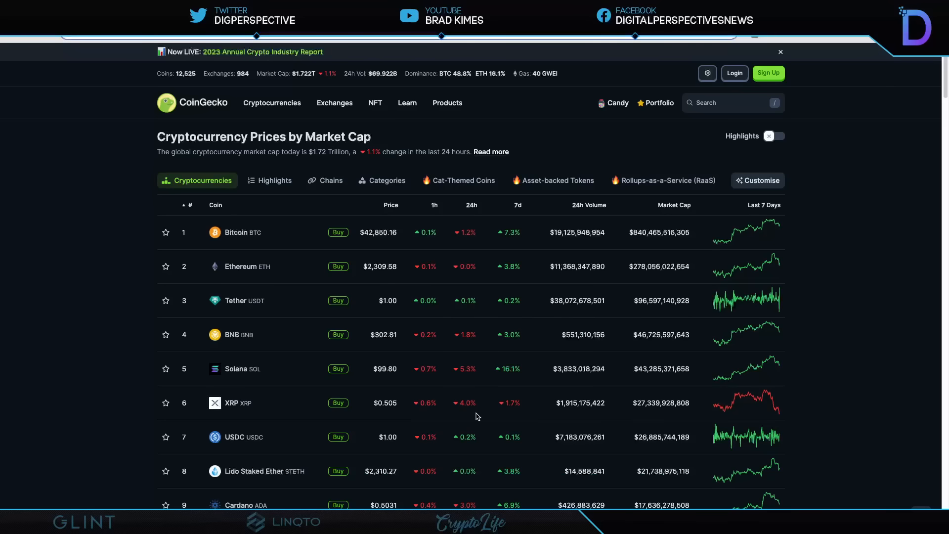
mouse_move(535, 413)
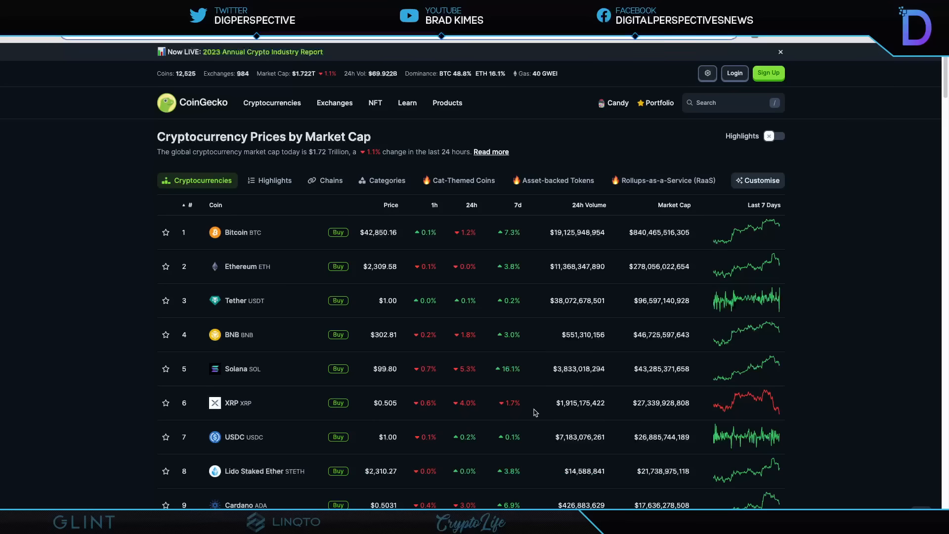
mouse_move(174, 175)
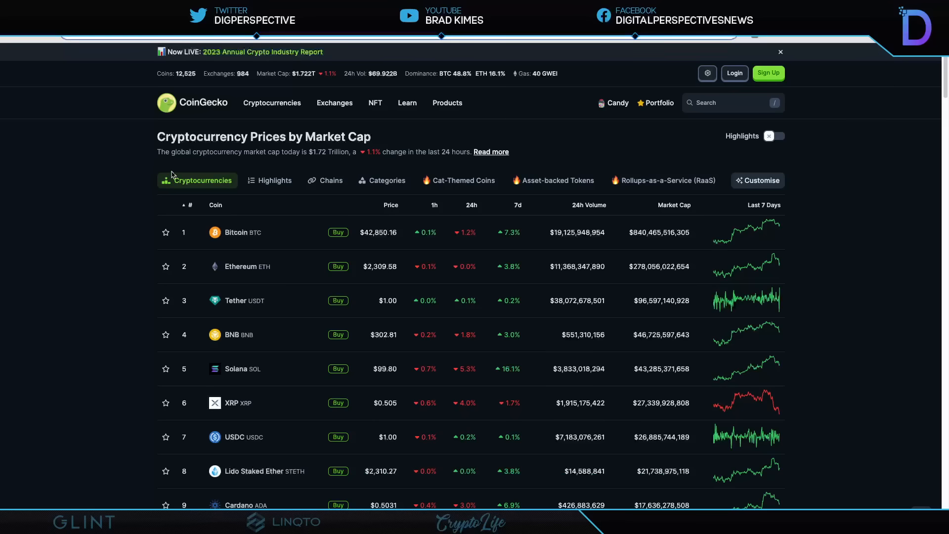
mouse_move(172, 176)
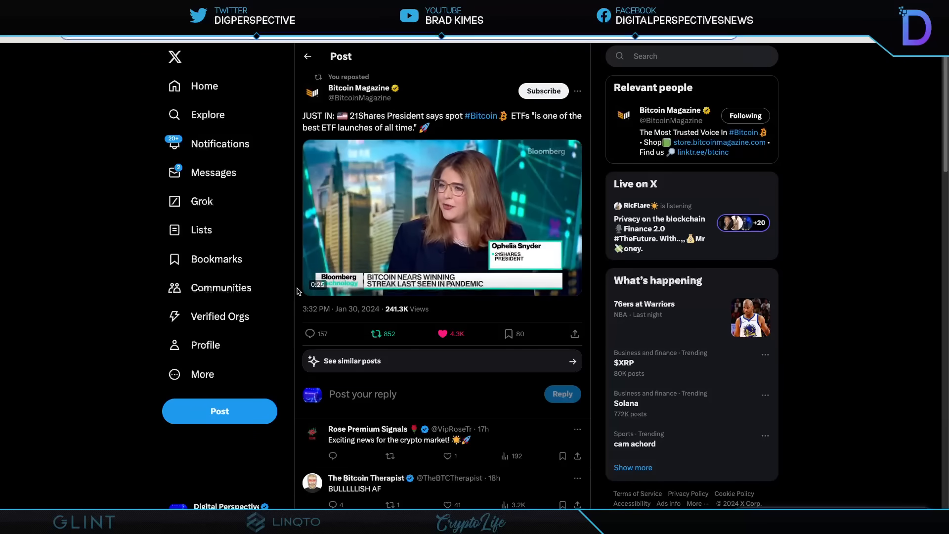
Step: Play the Bloomberg interview clip in the Bitcoin Magazine ETF post and pause it about 12 seconds in
left_click(442, 217)
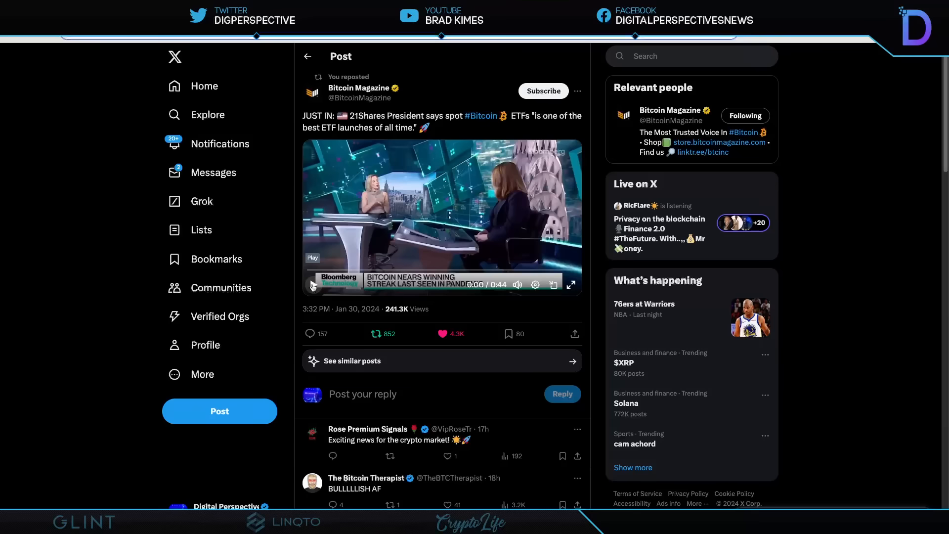
left_click(313, 284)
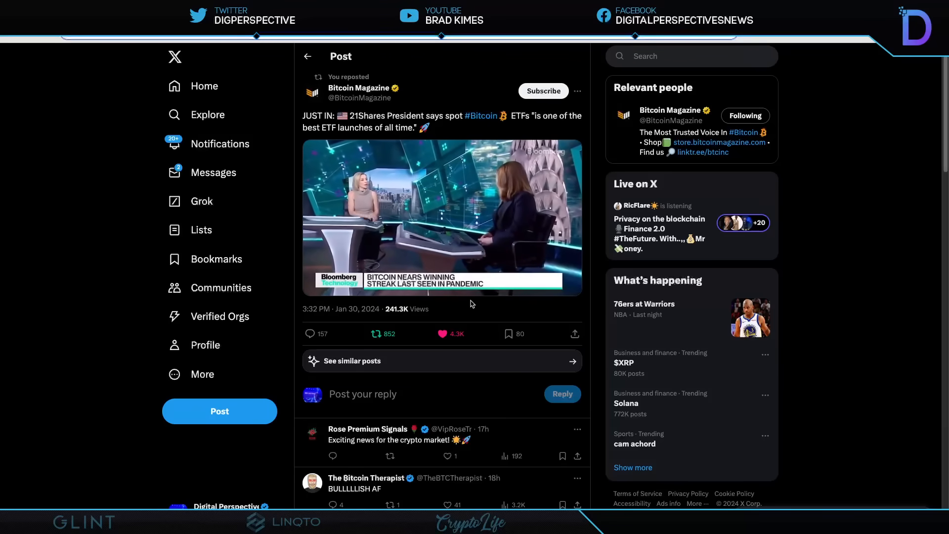
left_click(441, 216)
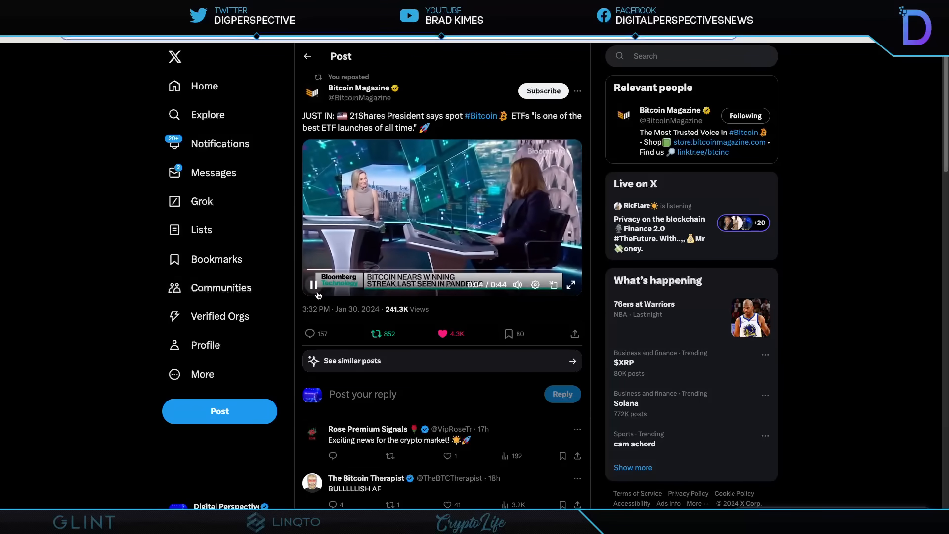
left_click(315, 285)
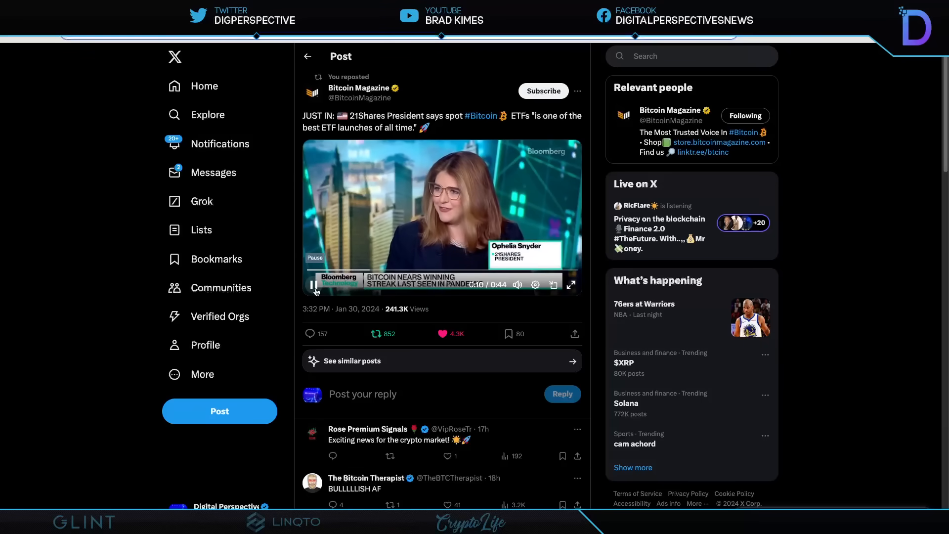
left_click(314, 284)
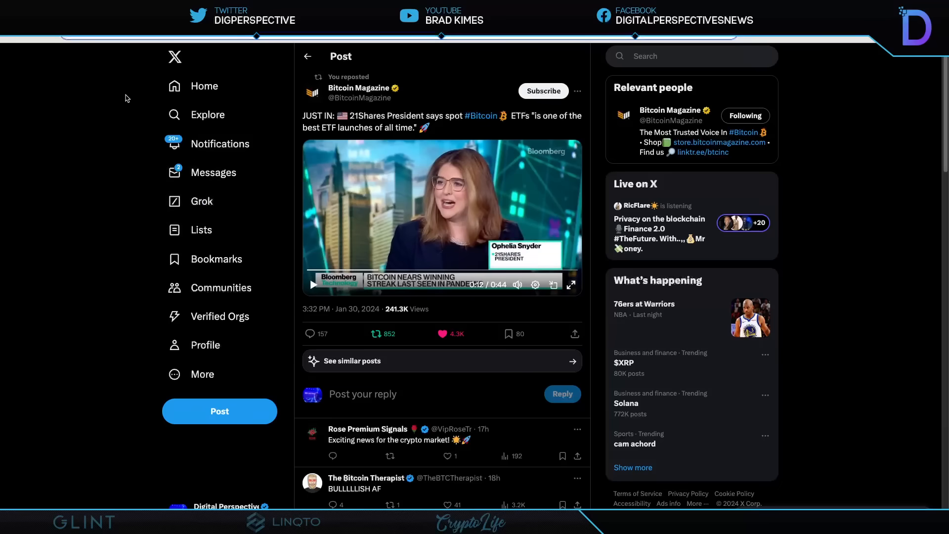
left_click(440, 333)
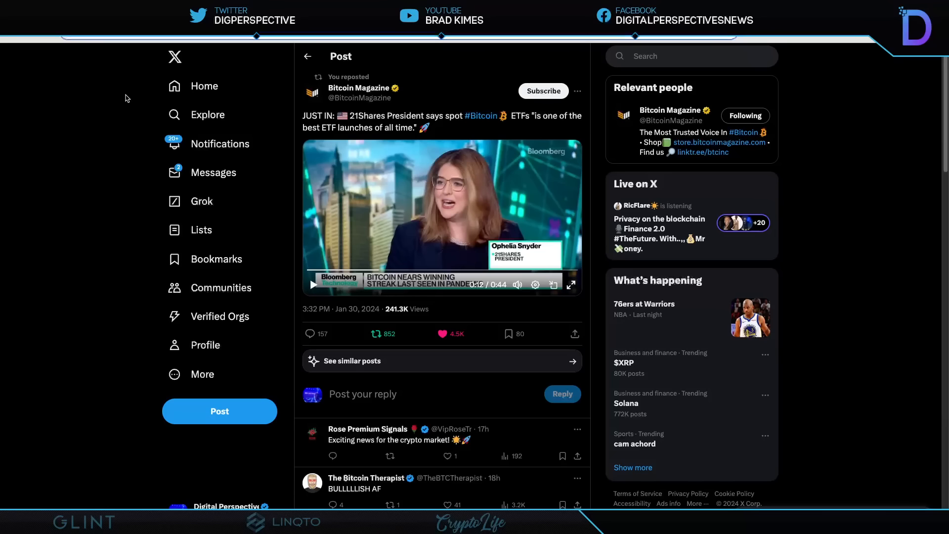
mouse_move(115, 99)
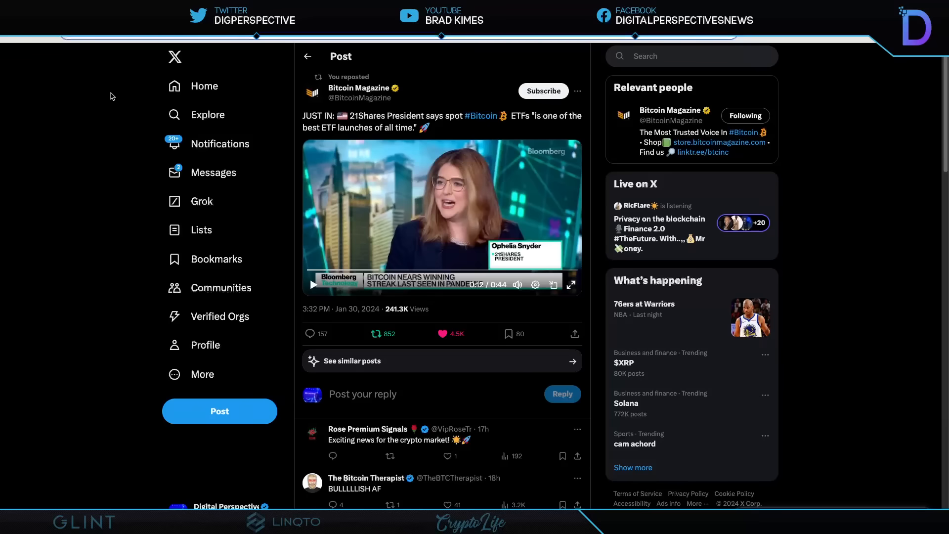
mouse_move(108, 47)
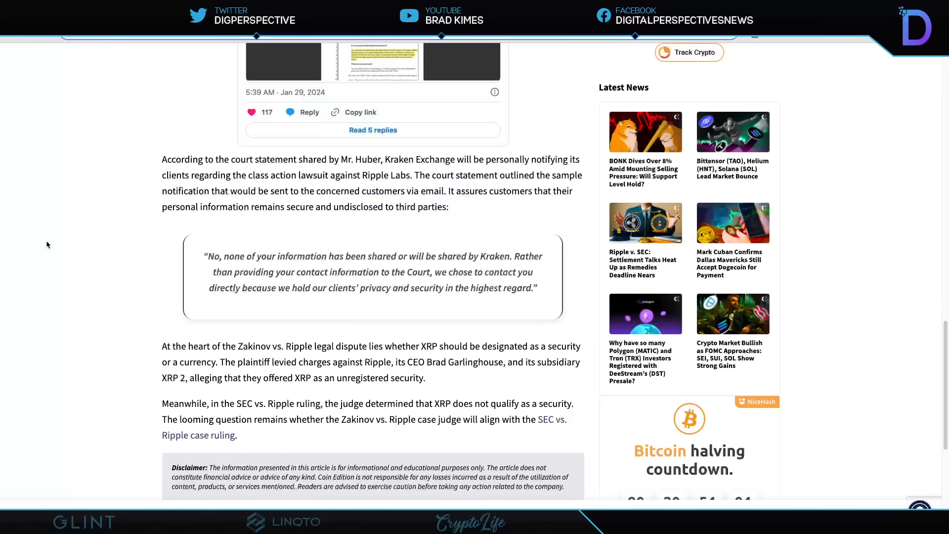
mouse_move(71, 231)
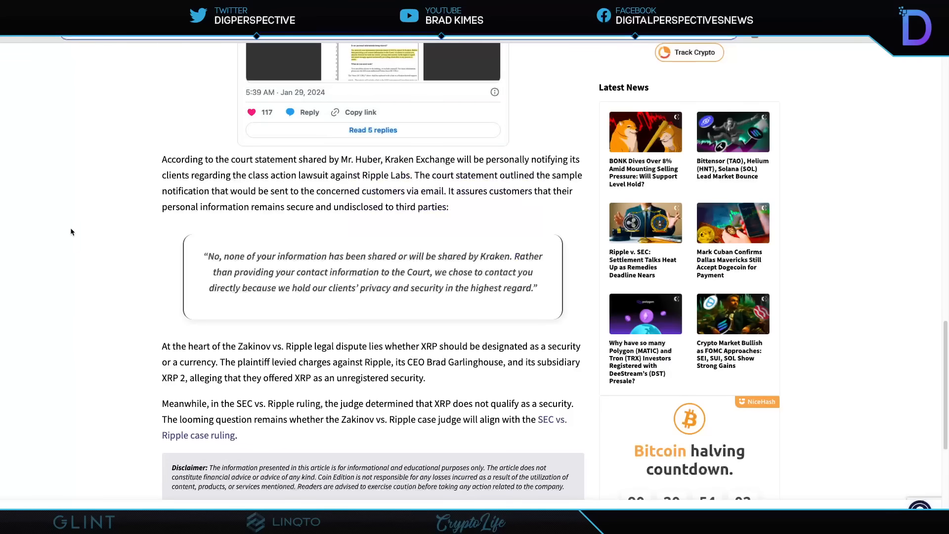
mouse_move(514, 177)
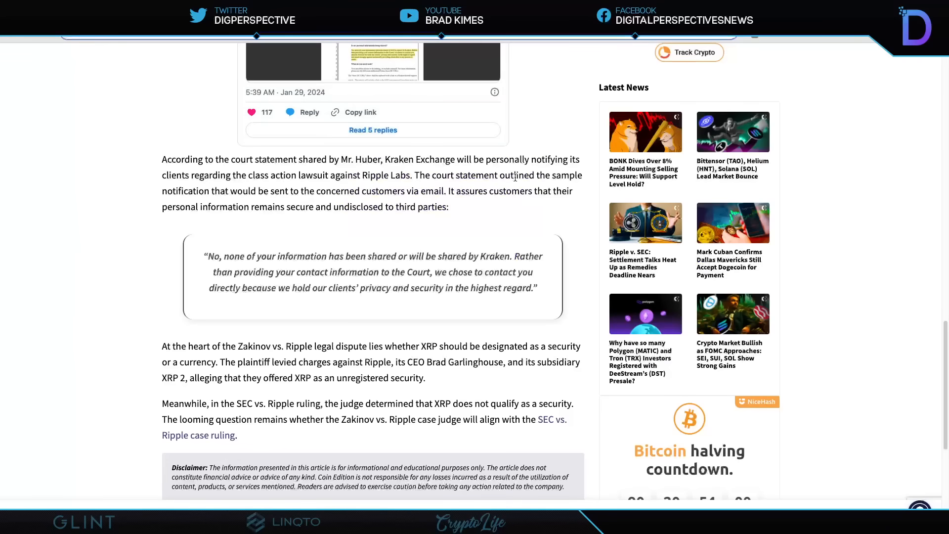
mouse_move(576, 171)
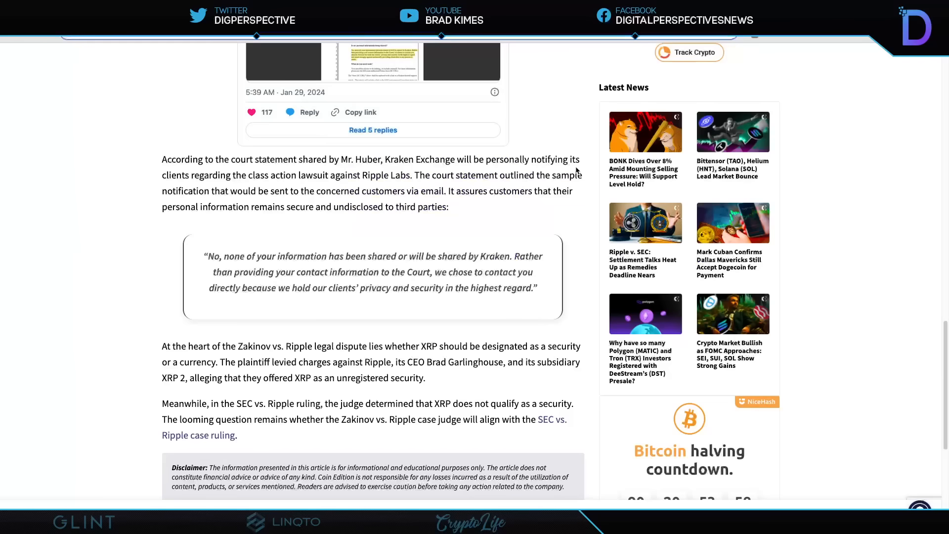
mouse_move(383, 193)
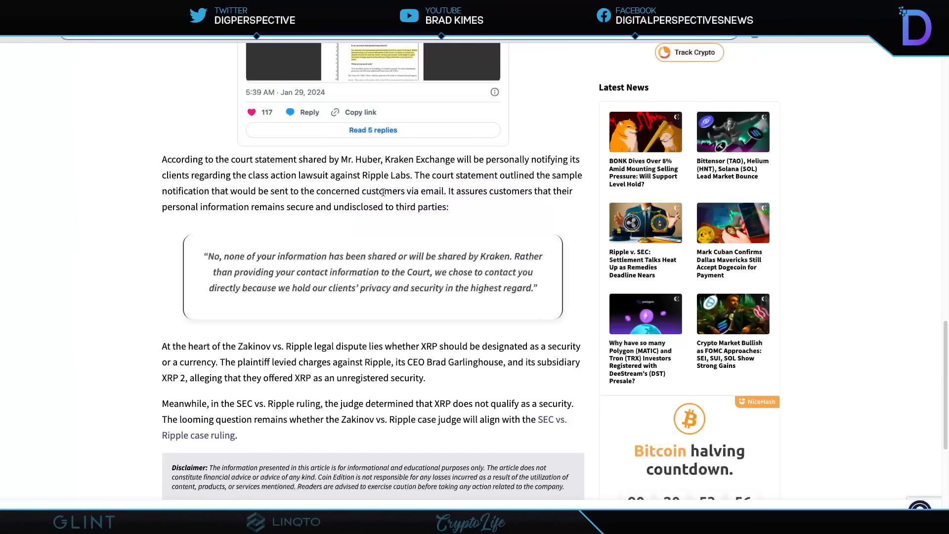
mouse_move(560, 186)
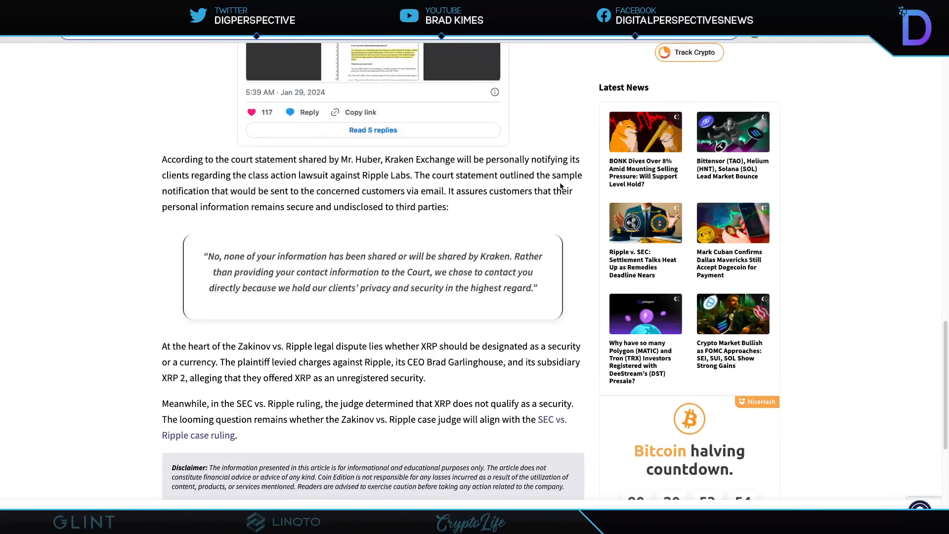
mouse_move(279, 203)
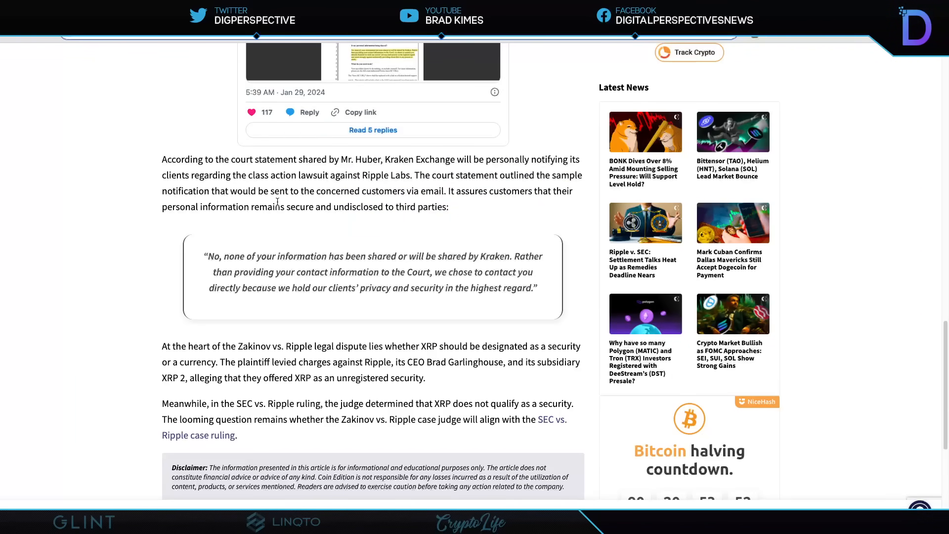
mouse_move(560, 204)
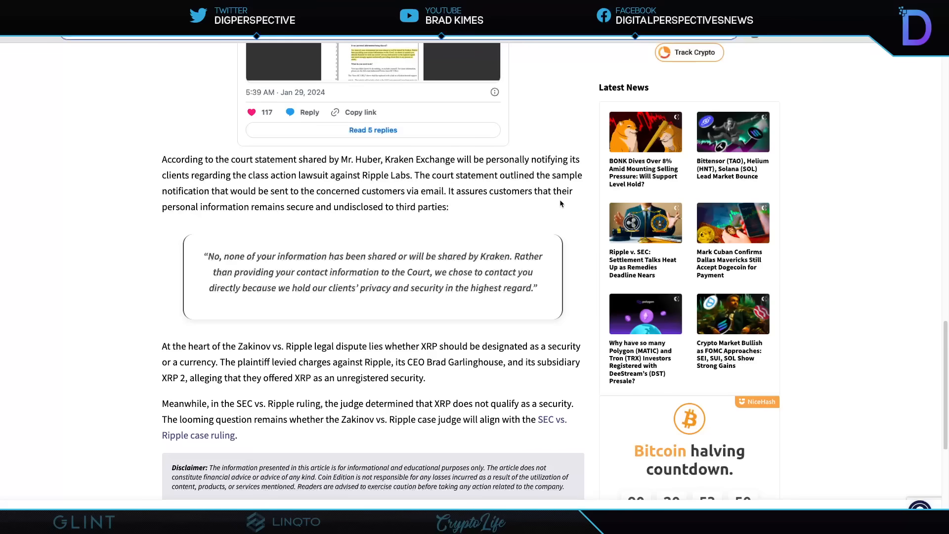
mouse_move(245, 219)
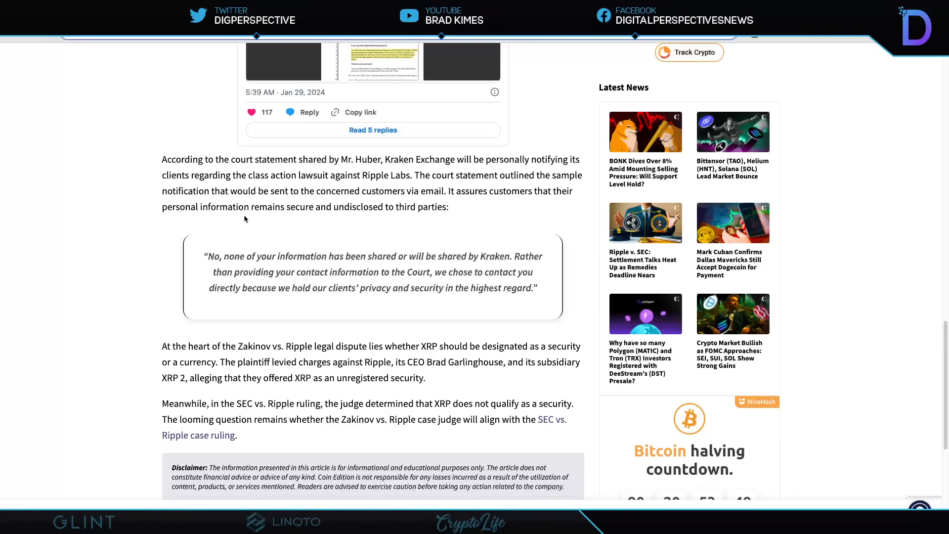
mouse_move(475, 220)
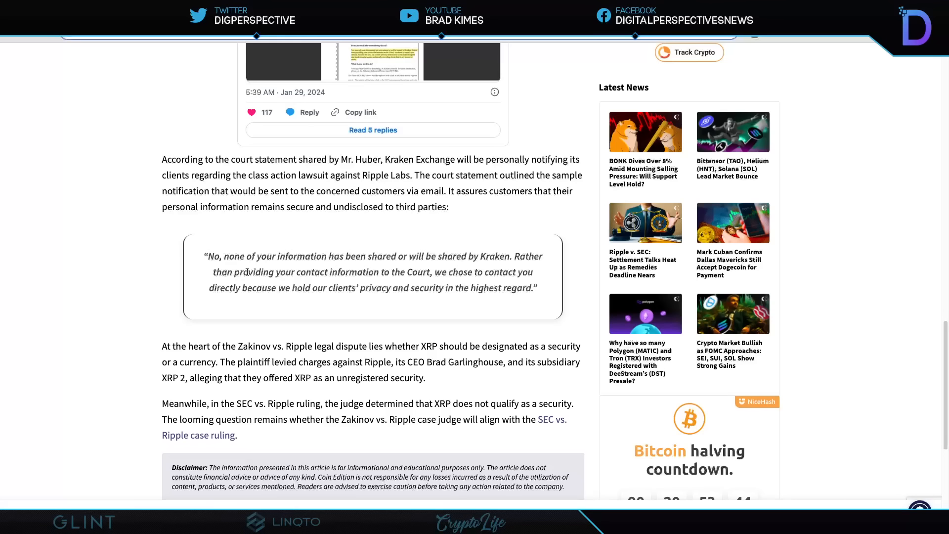
mouse_move(454, 271)
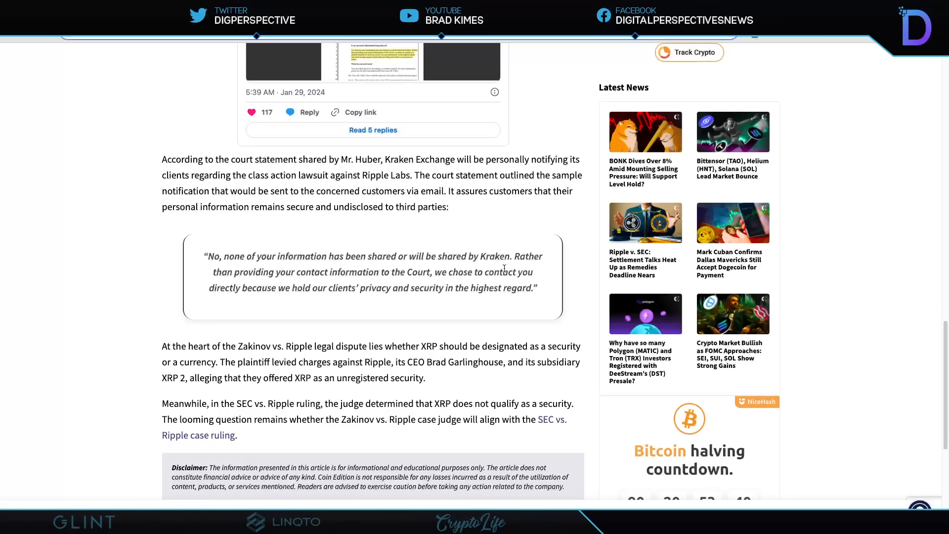
mouse_move(573, 287)
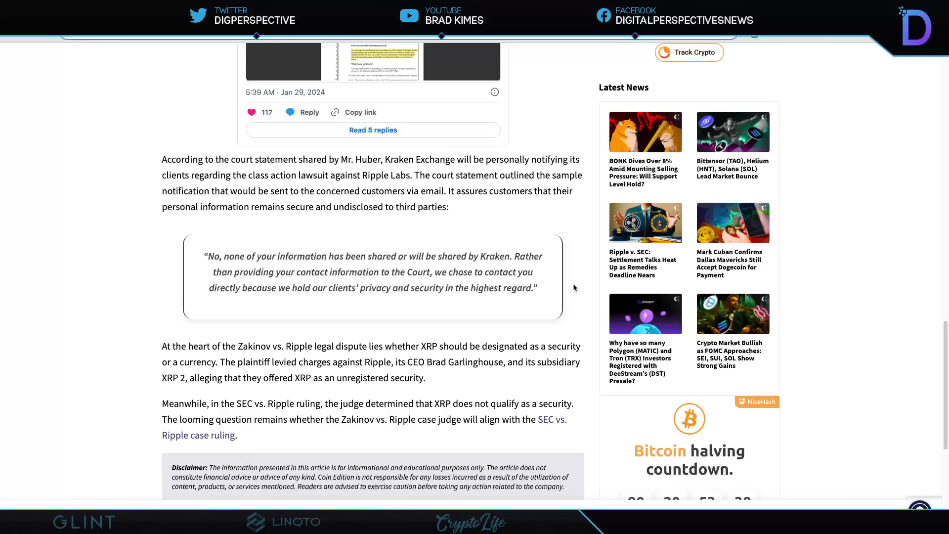
mouse_move(265, 301)
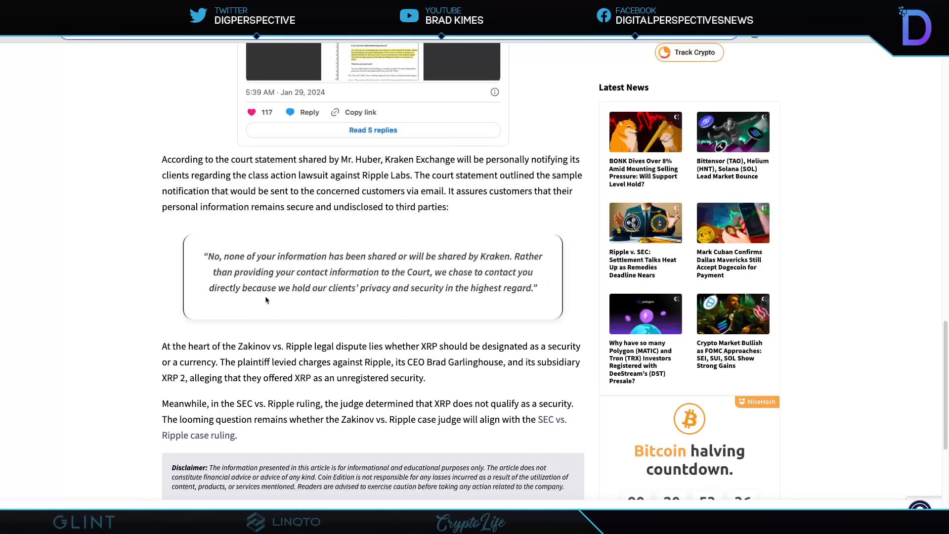
mouse_move(559, 309)
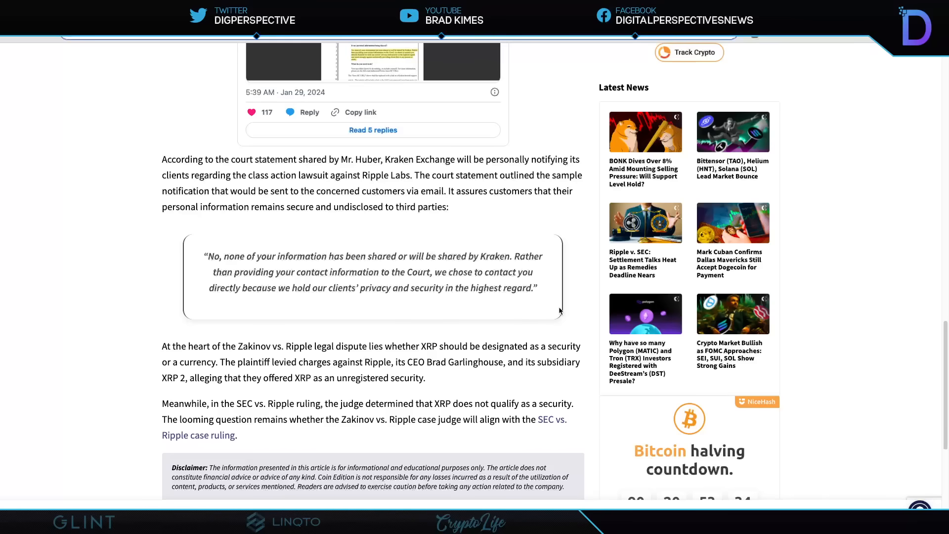
mouse_move(397, 327)
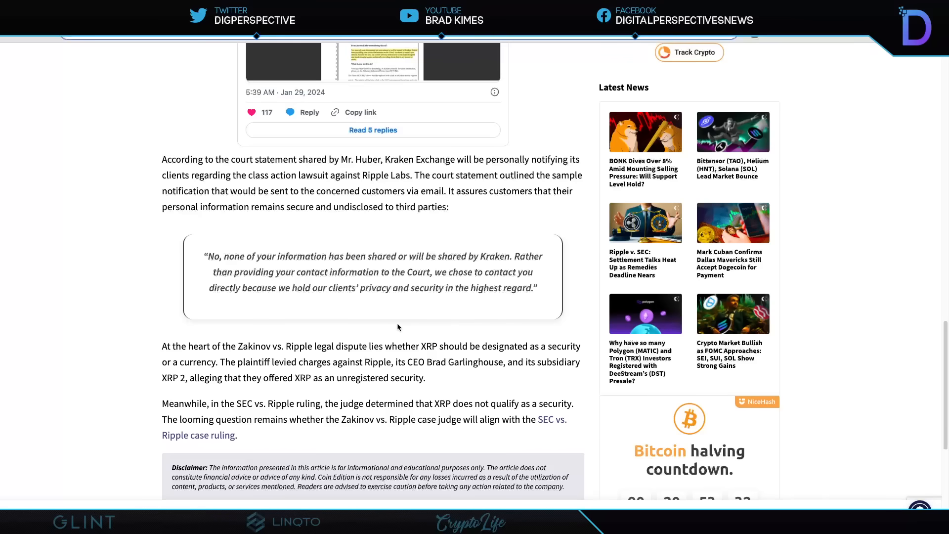
Step: Read the Kraken Zakinov vs. Ripple article down to its disclaimer, then return to the embedded post
scroll("down", 3)
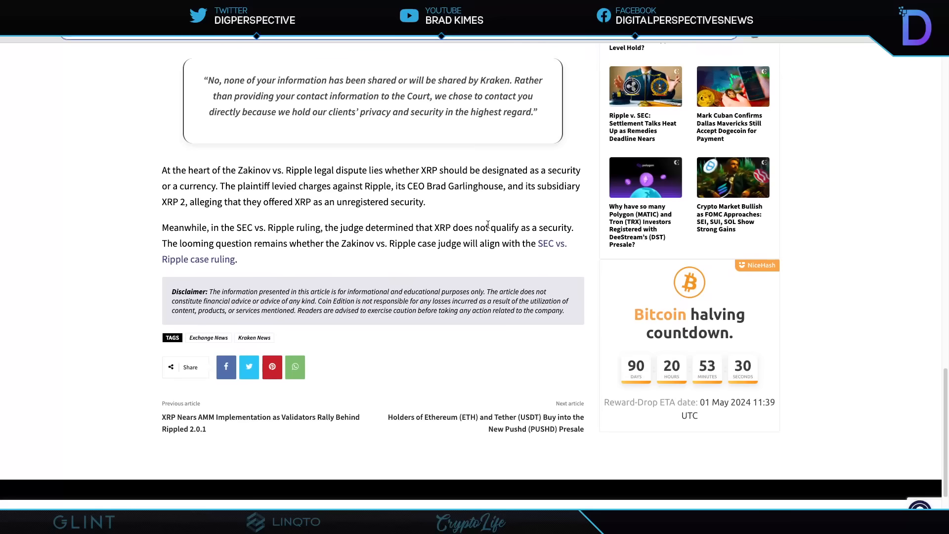
mouse_move(484, 208)
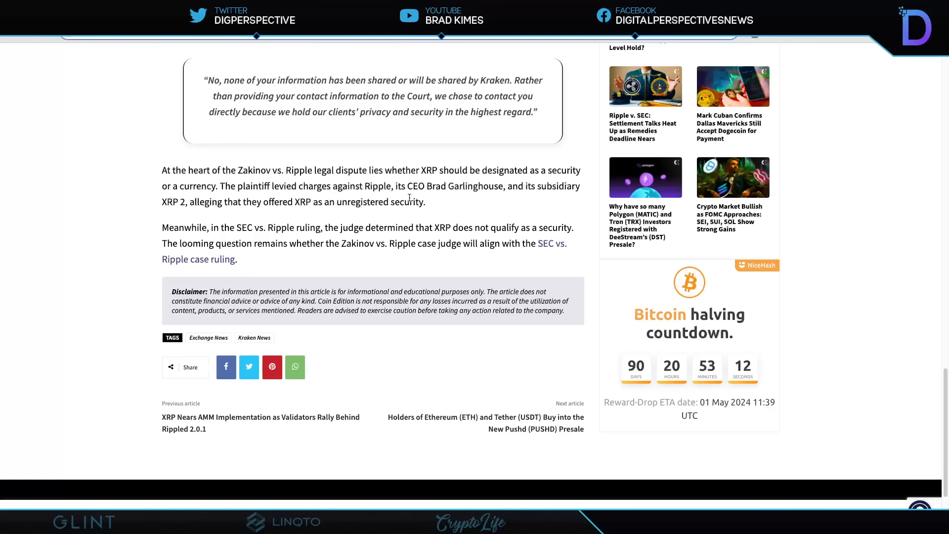
mouse_move(568, 195)
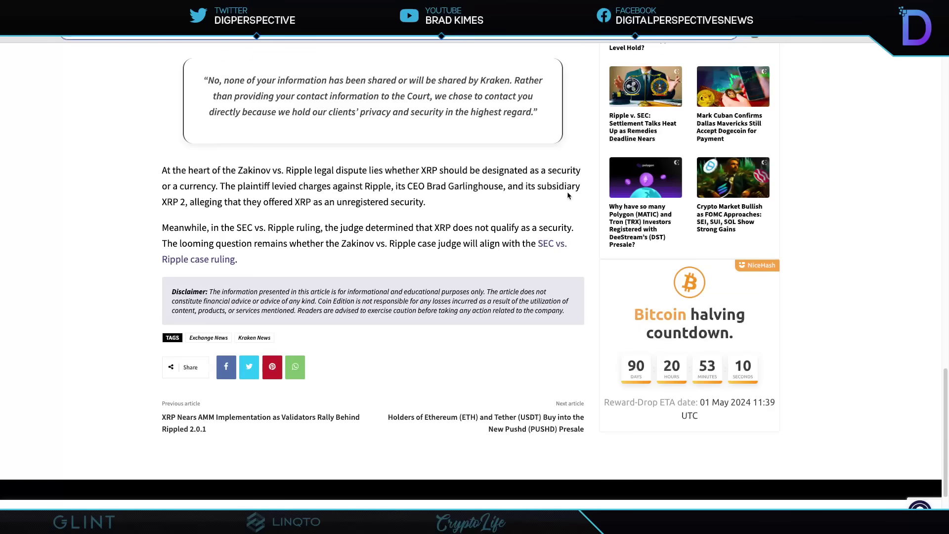
mouse_move(342, 213)
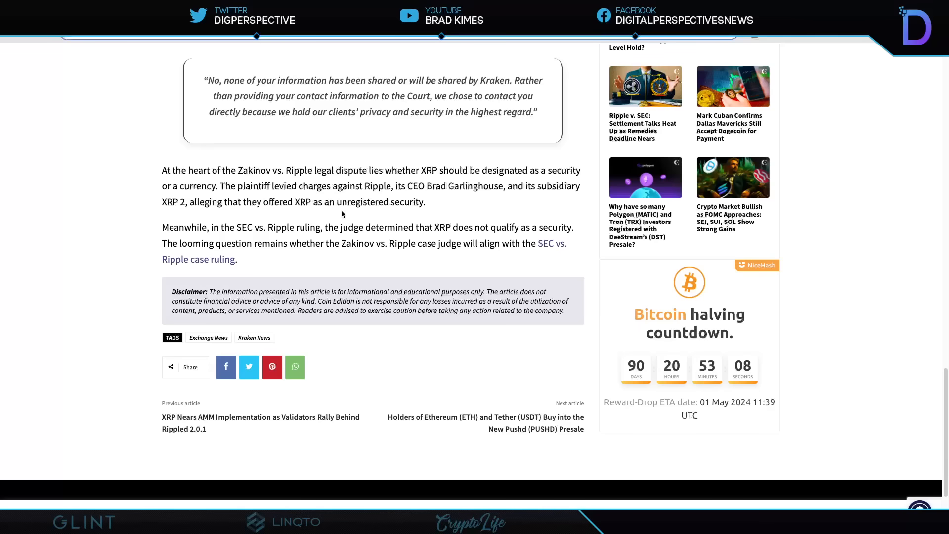
mouse_move(467, 214)
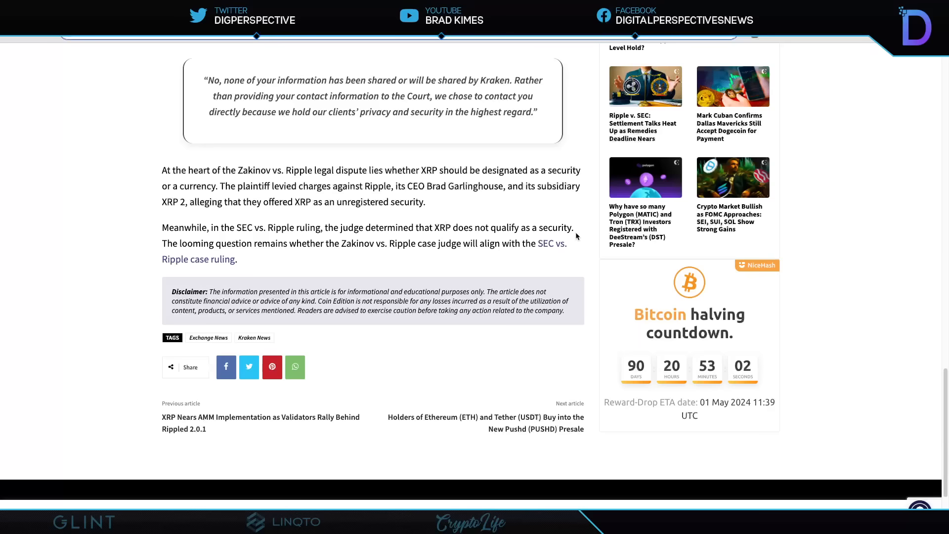
mouse_move(298, 265)
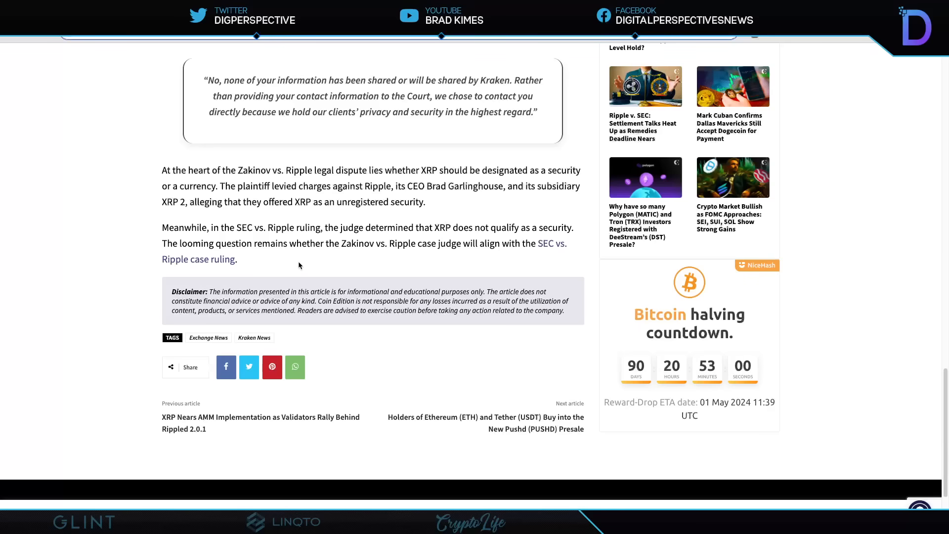
mouse_move(453, 256)
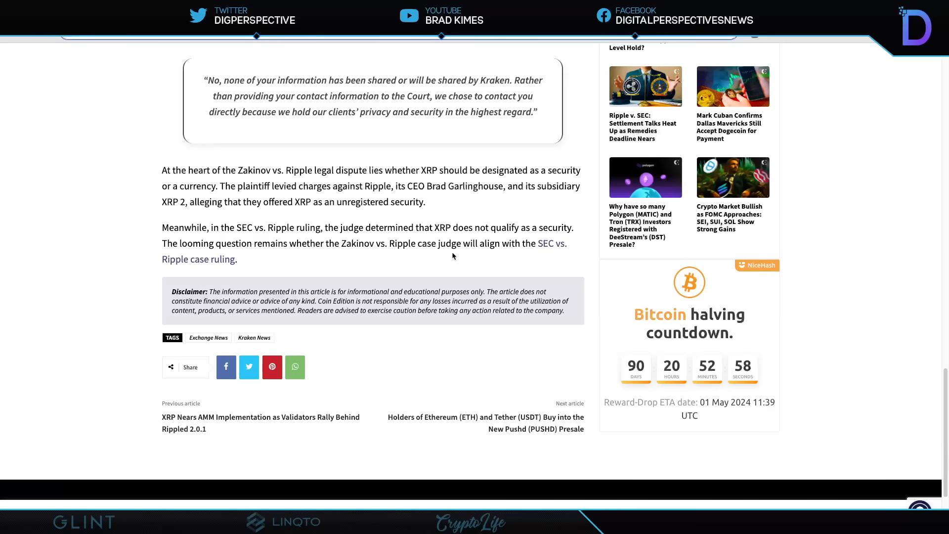
mouse_move(461, 256)
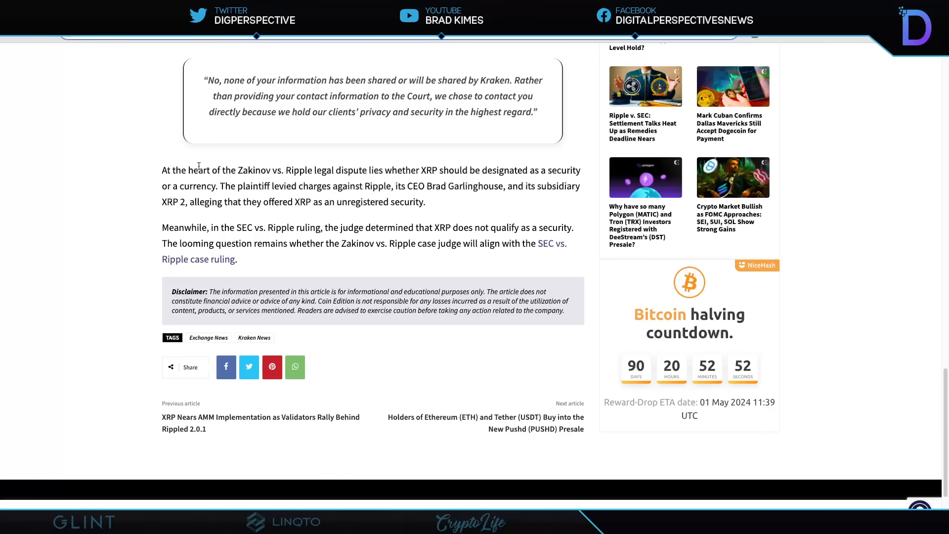
scroll("up", 3)
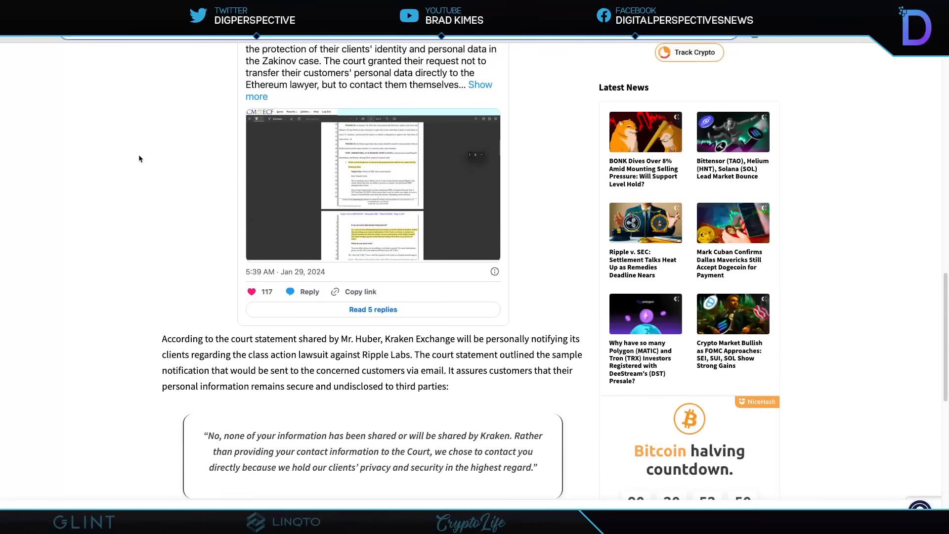
Step: Scroll to the reposted Eleanor Terrett post on the SEC moving to dismiss the DebtBox lawsuit
scroll("up", 3)
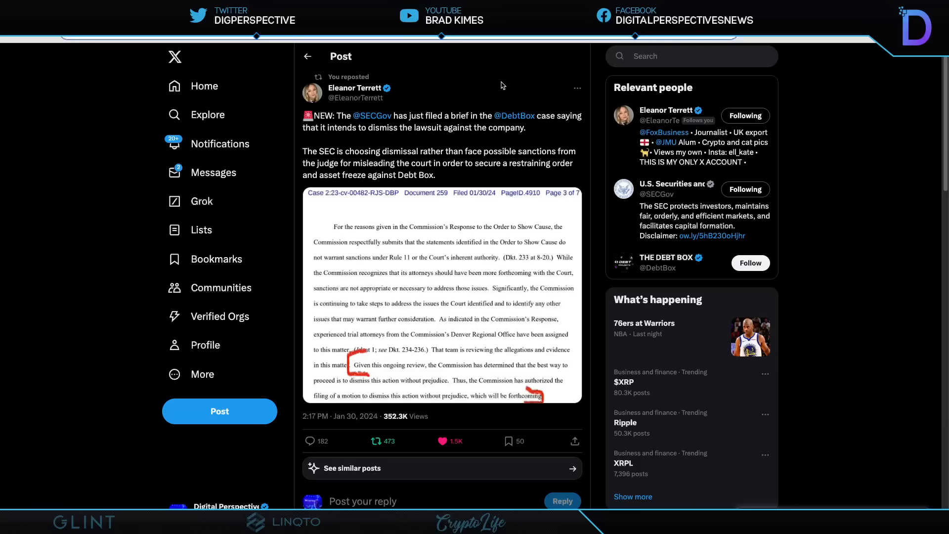
mouse_move(520, 141)
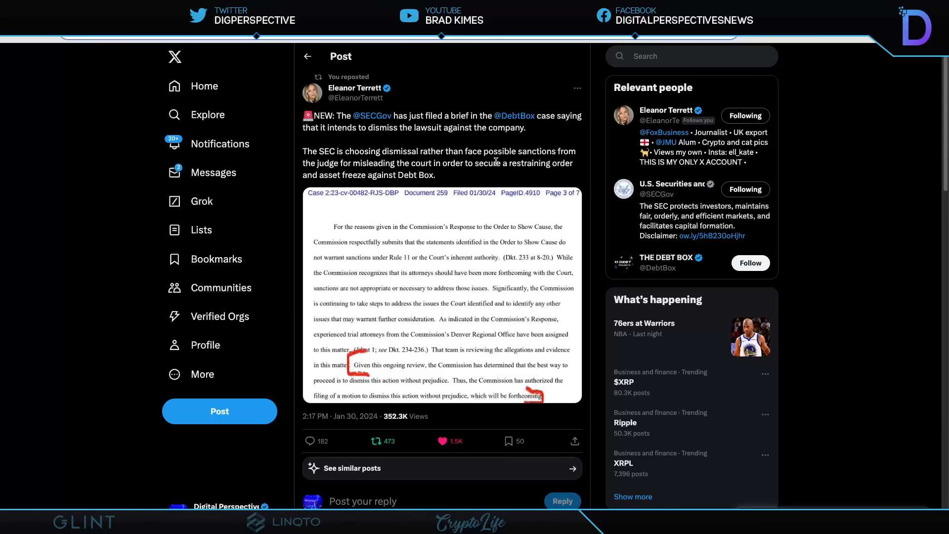
mouse_move(578, 163)
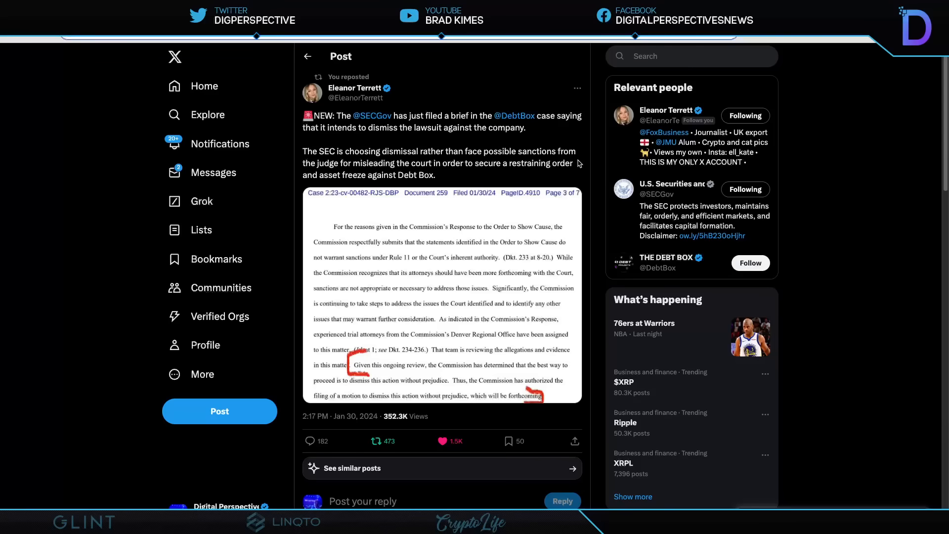
mouse_move(466, 177)
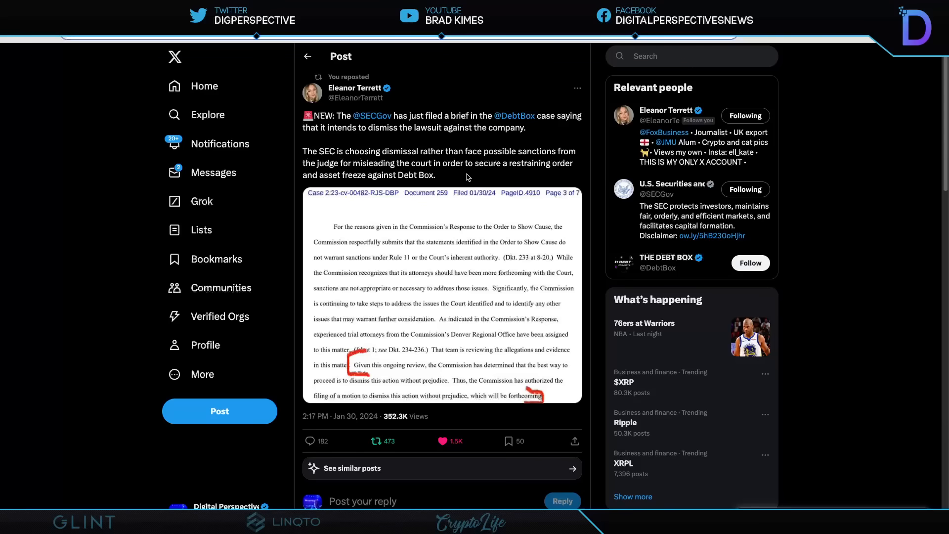
mouse_move(565, 174)
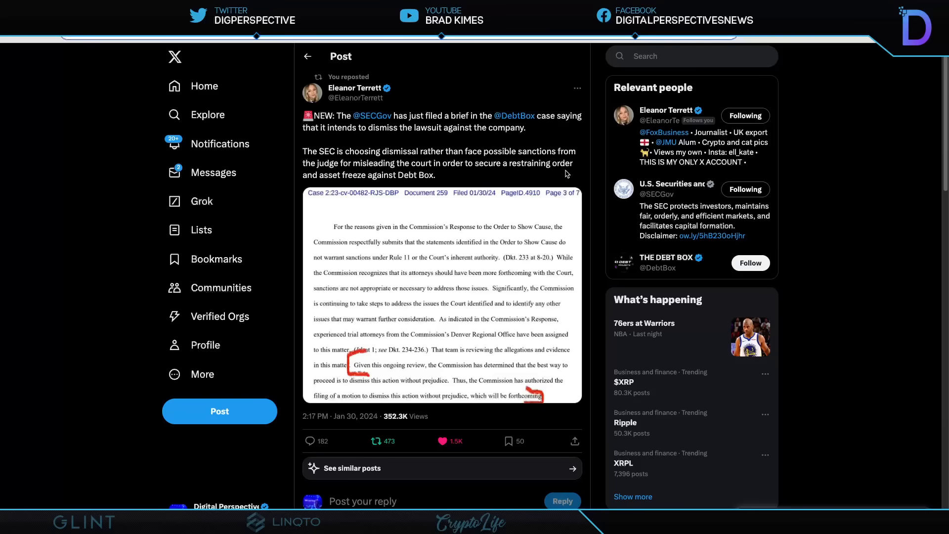
mouse_move(400, 186)
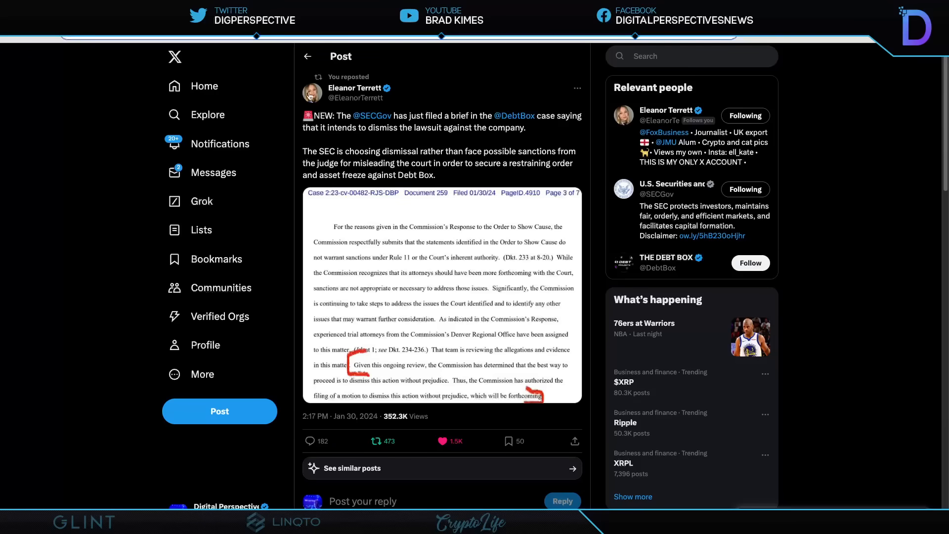
scroll("down", 3)
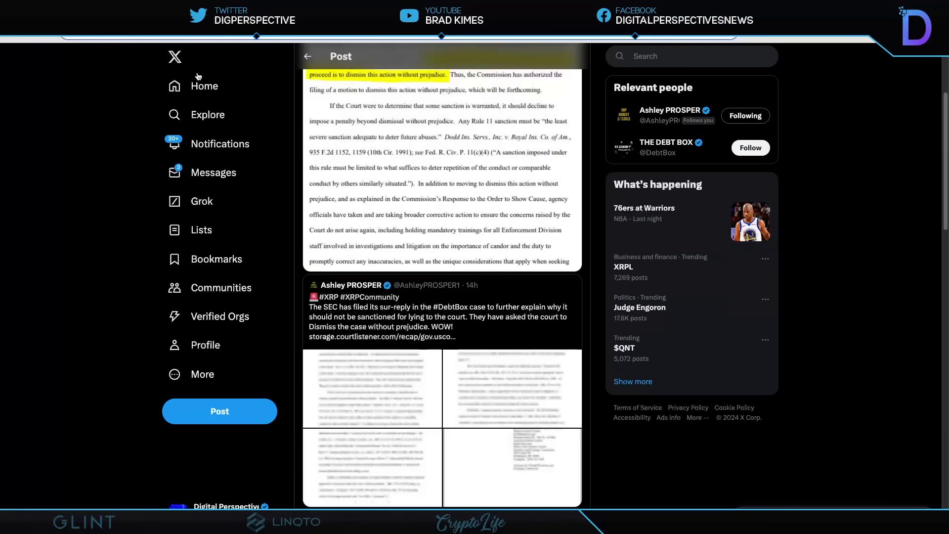
Step: Scroll to the Ashley PROSPER post highlighting the SEC filing's 'dismiss without prejudice' line
scroll("up", 3)
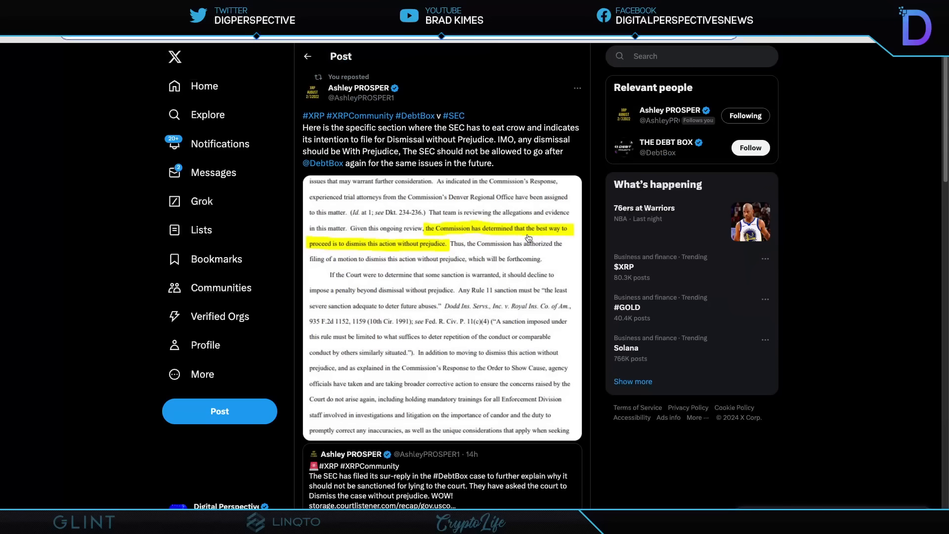
mouse_move(320, 255)
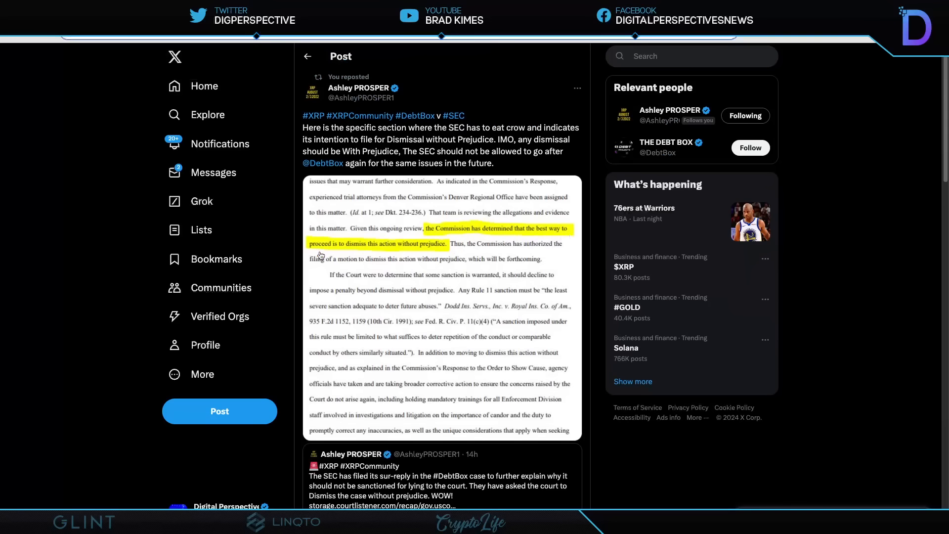
mouse_move(422, 252)
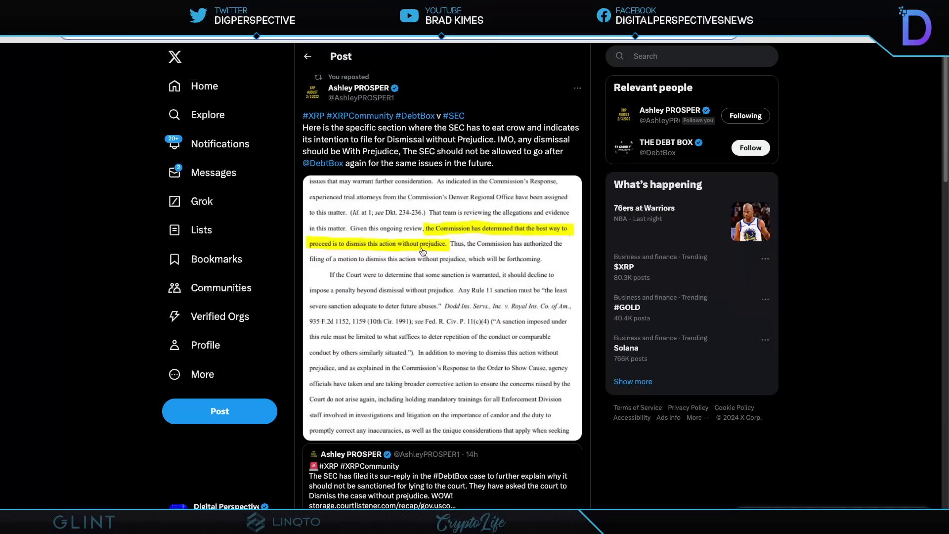
mouse_move(454, 251)
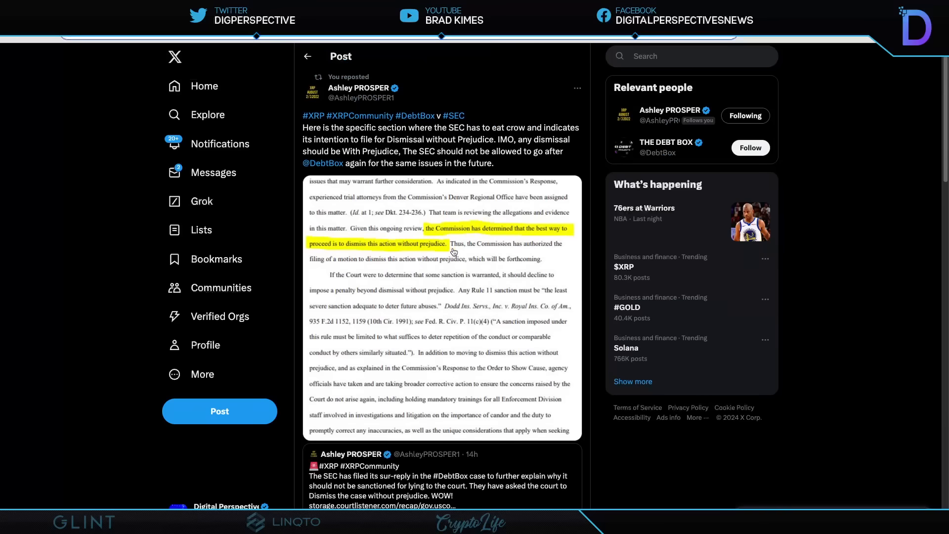
mouse_move(522, 100)
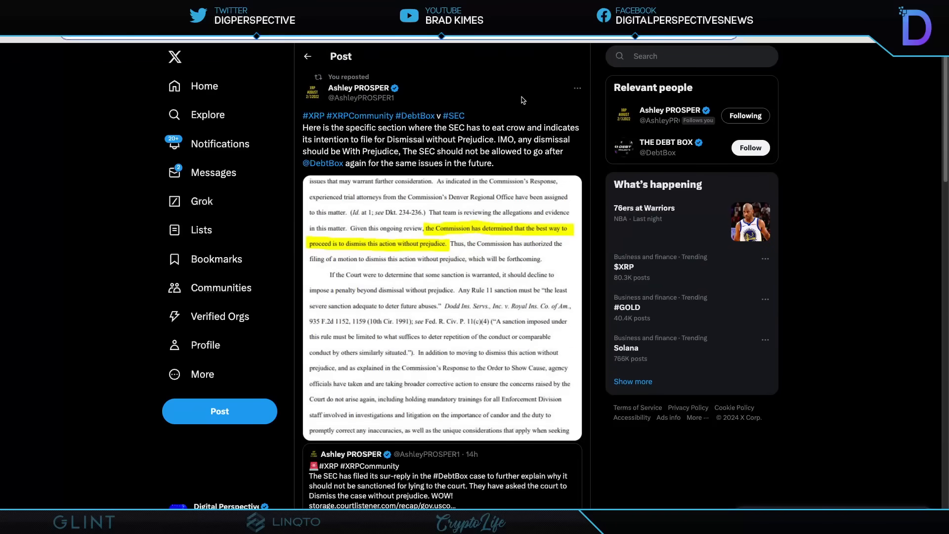
mouse_move(354, 141)
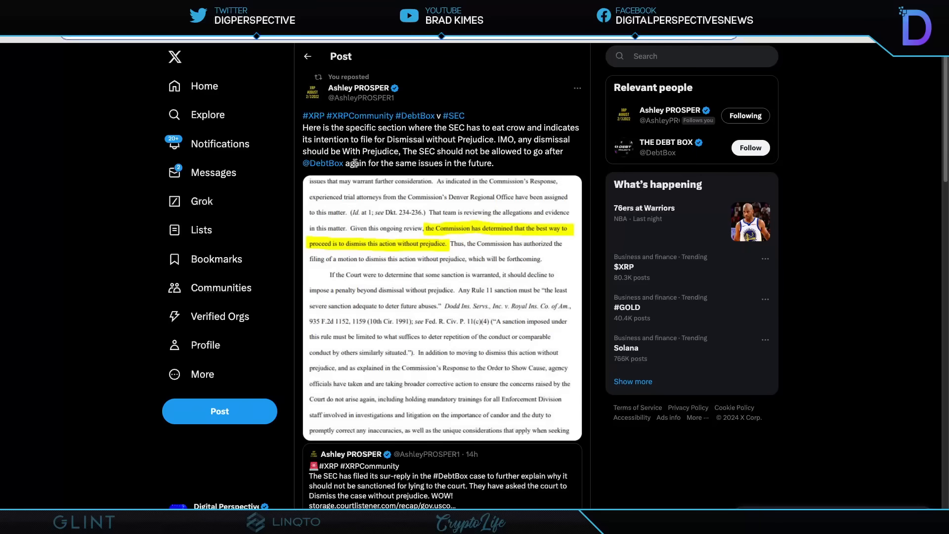
mouse_move(545, 164)
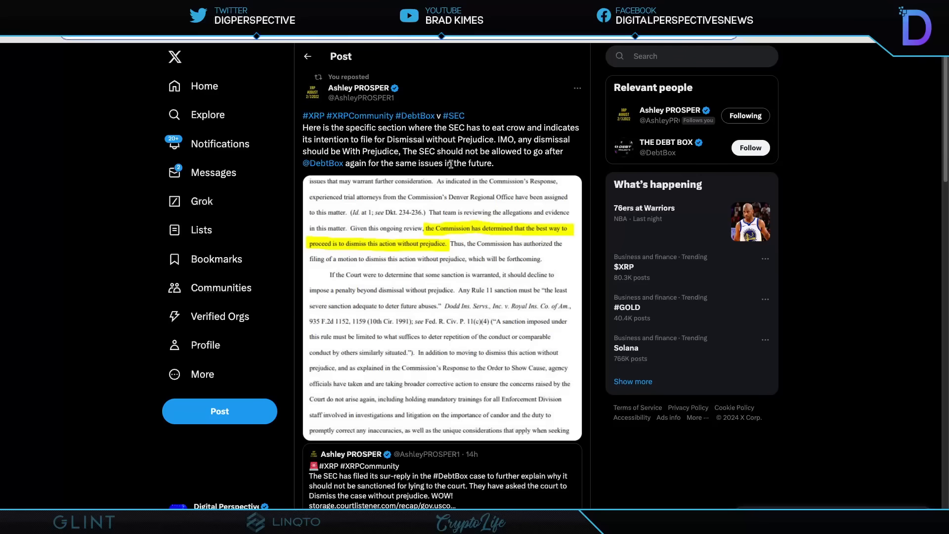
mouse_move(502, 171)
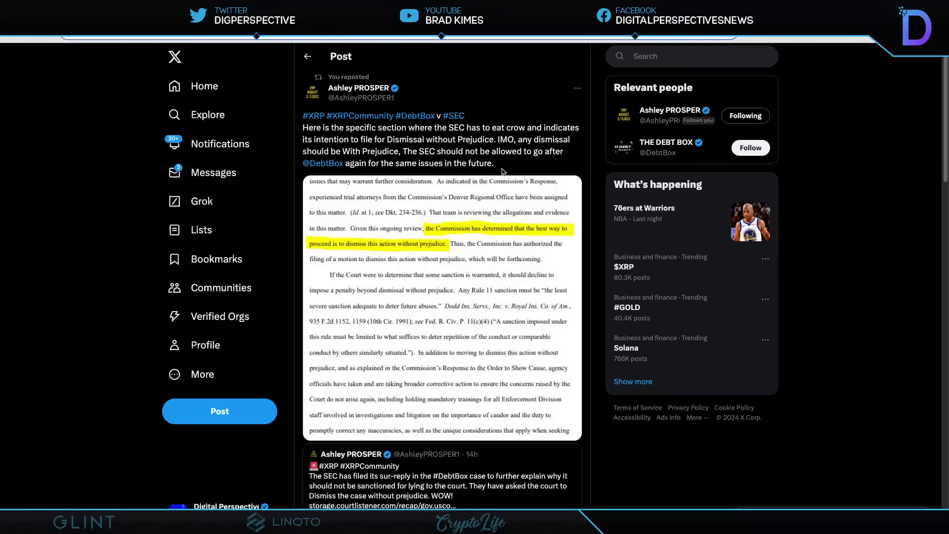
mouse_move(134, 50)
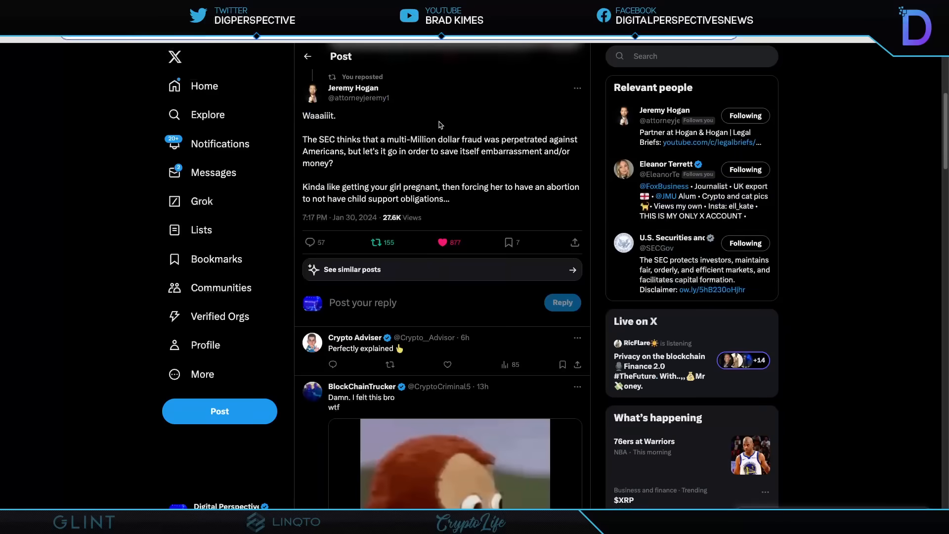
mouse_move(512, 113)
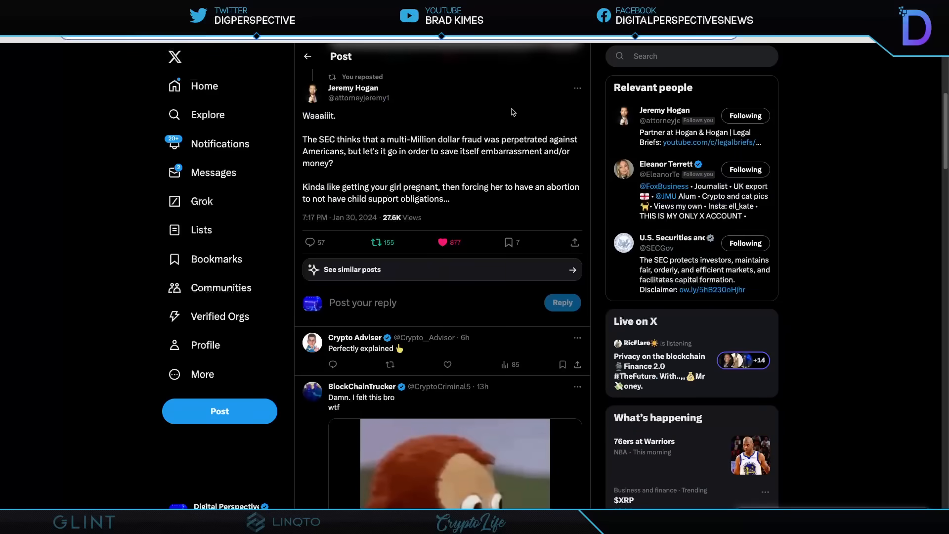
scroll("up", 3)
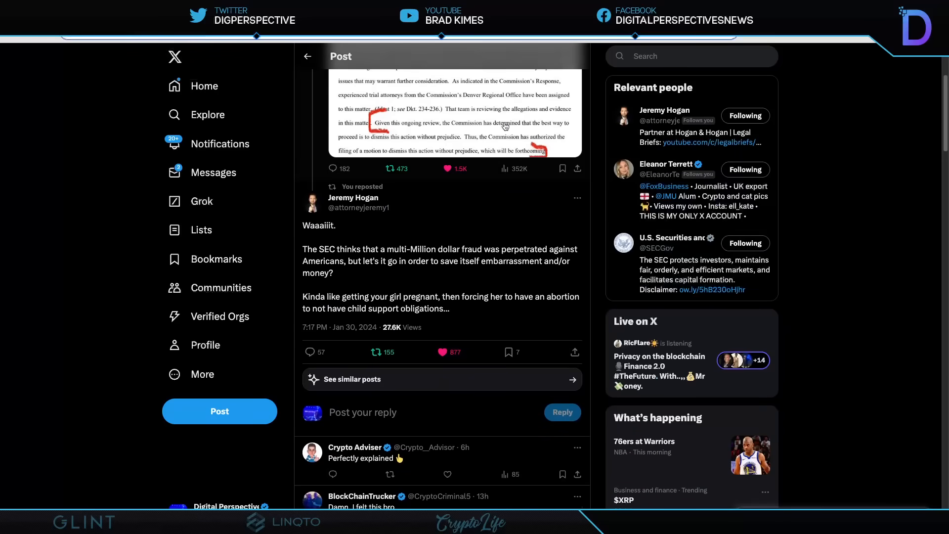
scroll("down", 3)
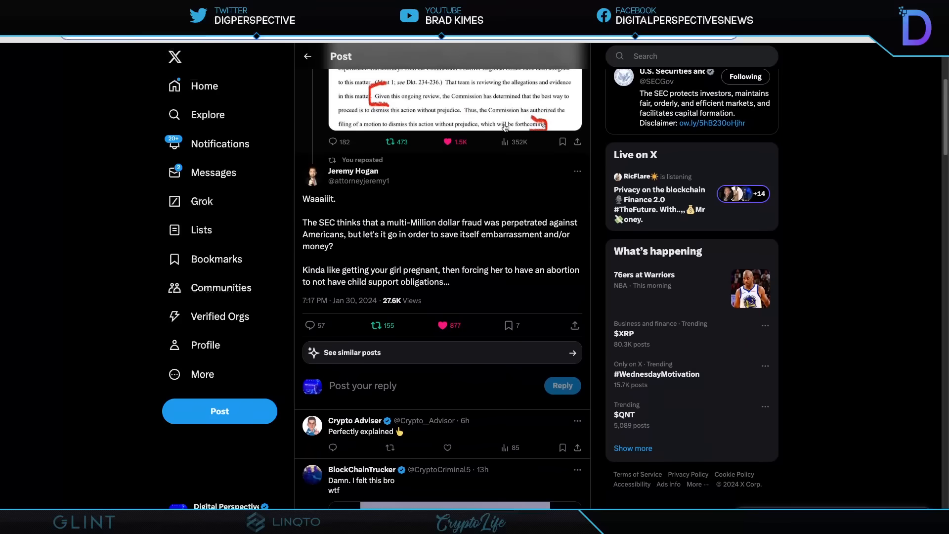
mouse_move(492, 181)
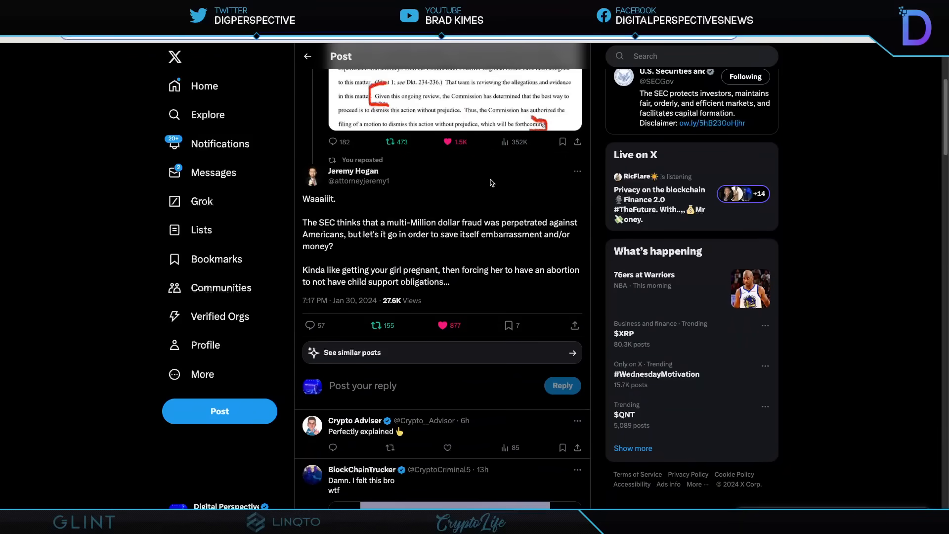
mouse_move(549, 220)
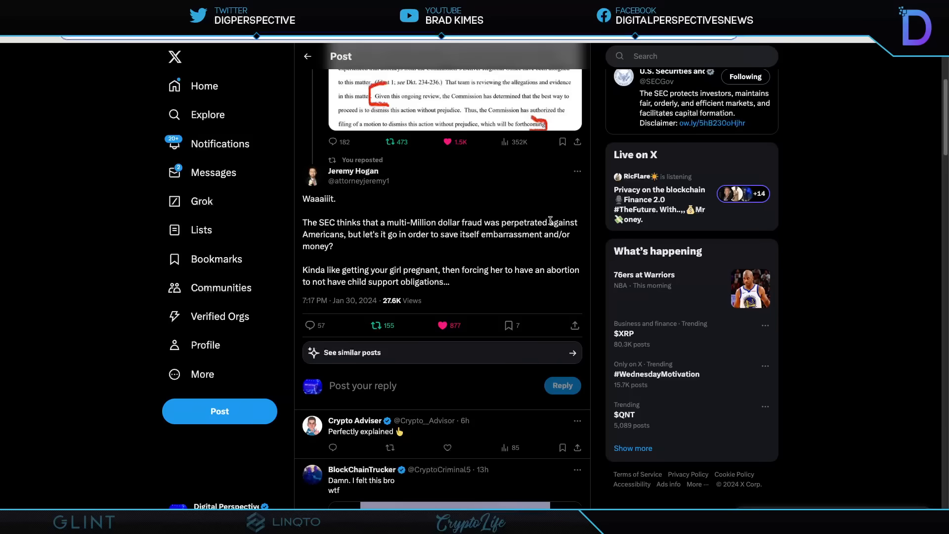
mouse_move(356, 248)
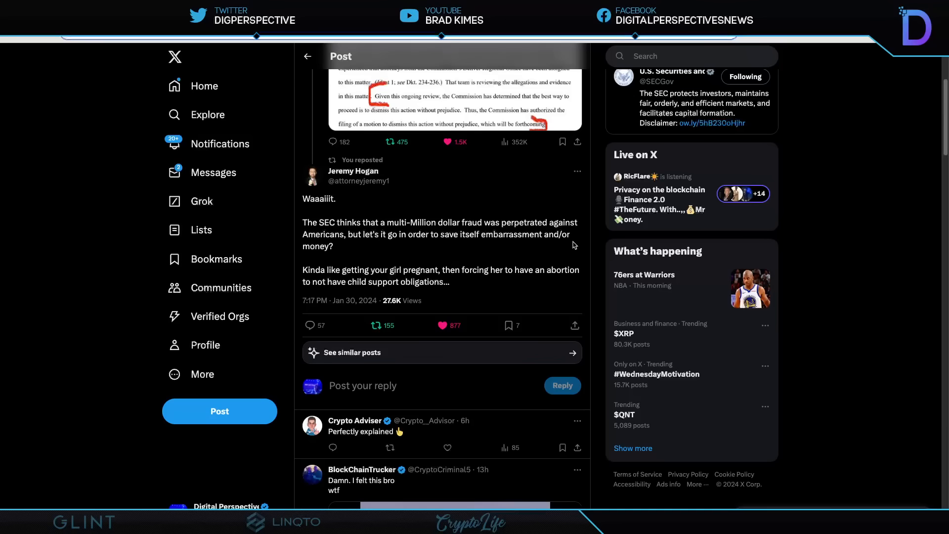
mouse_move(315, 261)
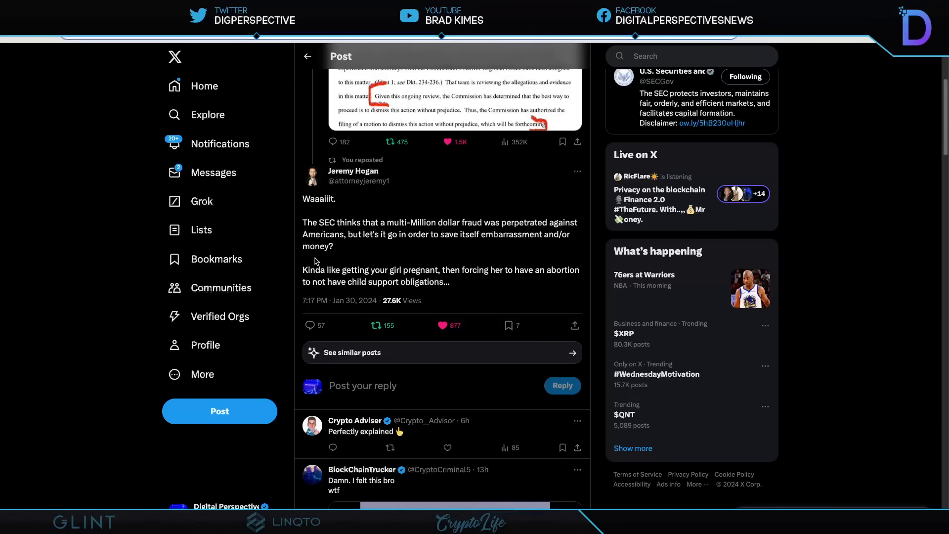
mouse_move(452, 284)
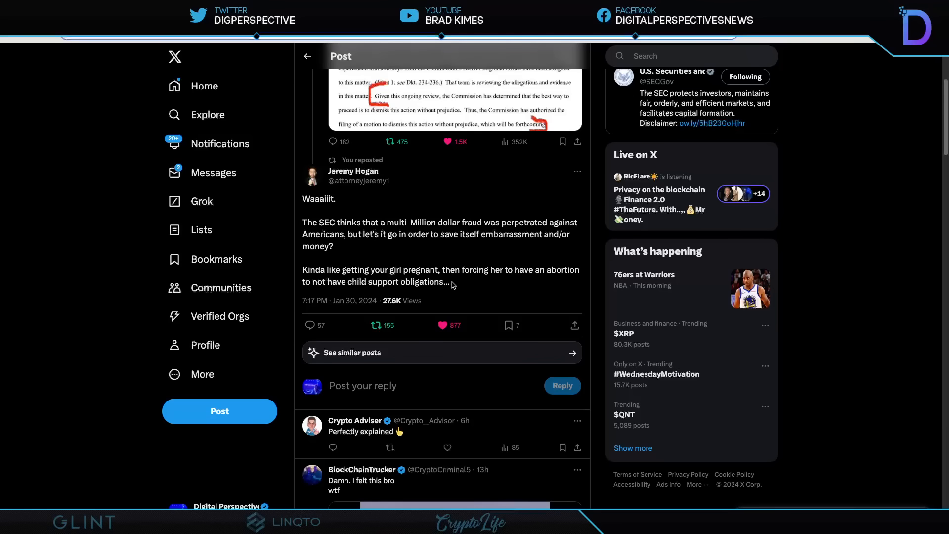
mouse_move(575, 281)
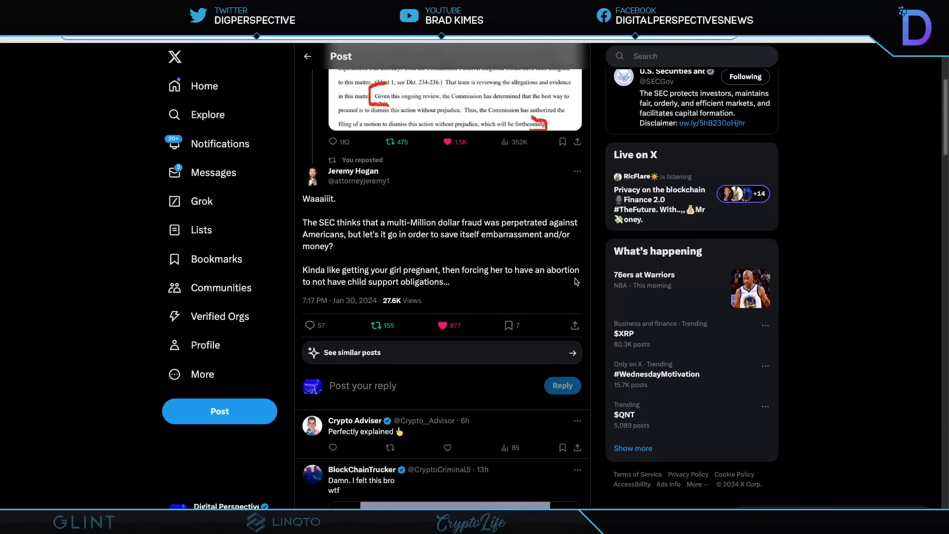
mouse_move(468, 290)
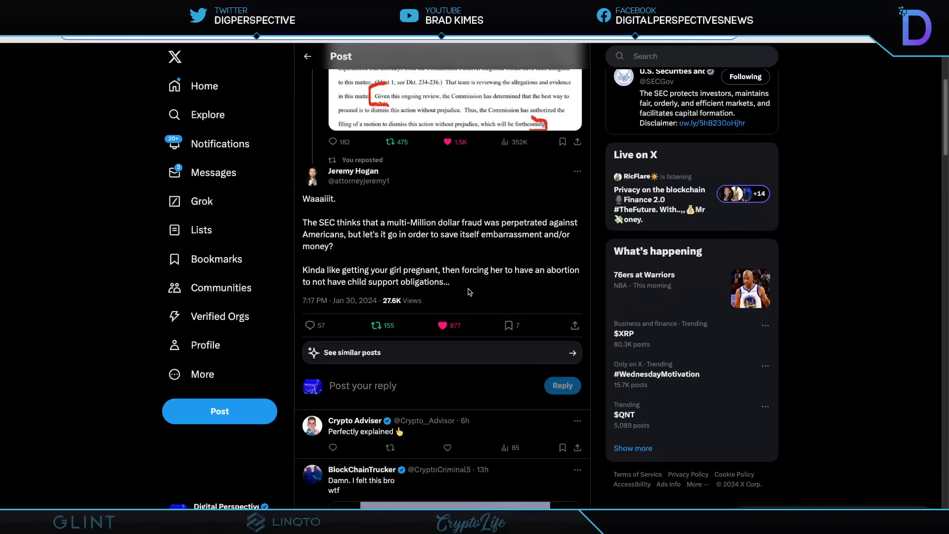
scroll("up", 3)
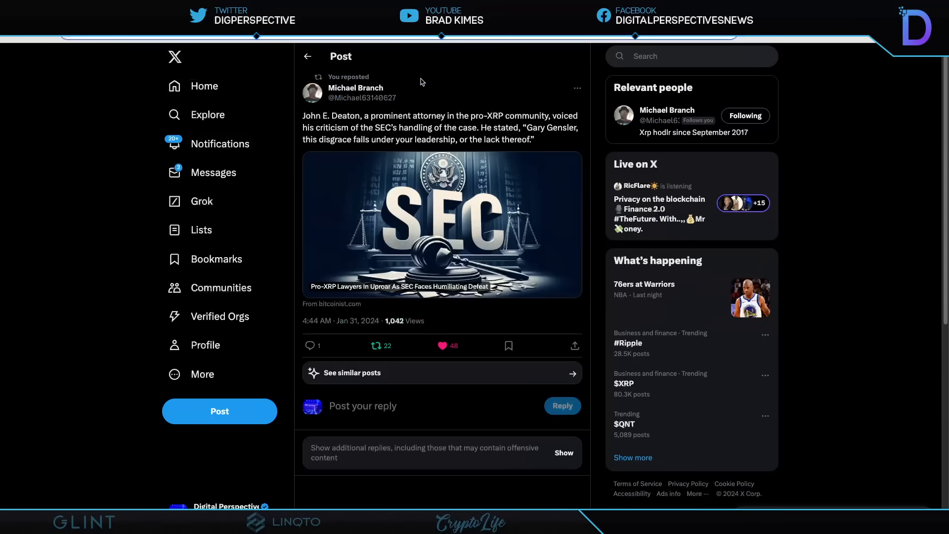
mouse_move(460, 72)
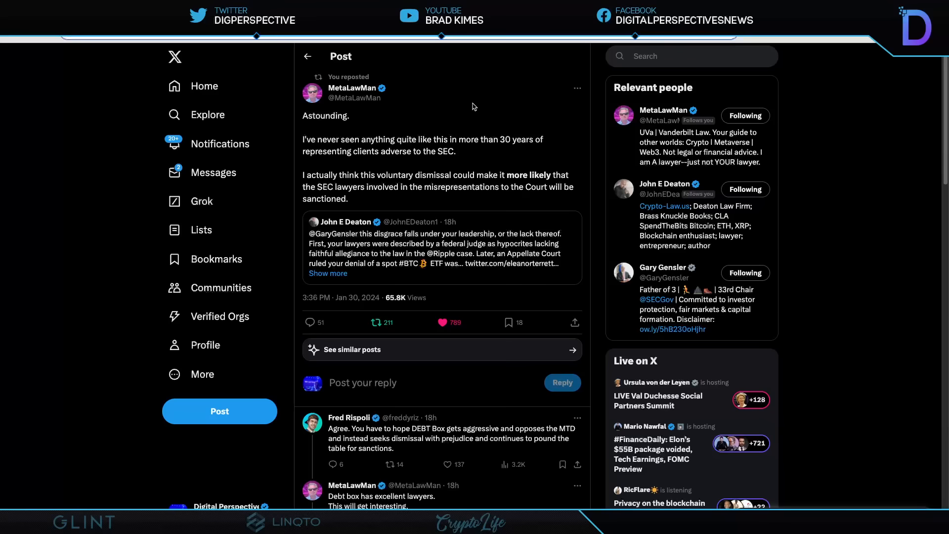
mouse_move(387, 444)
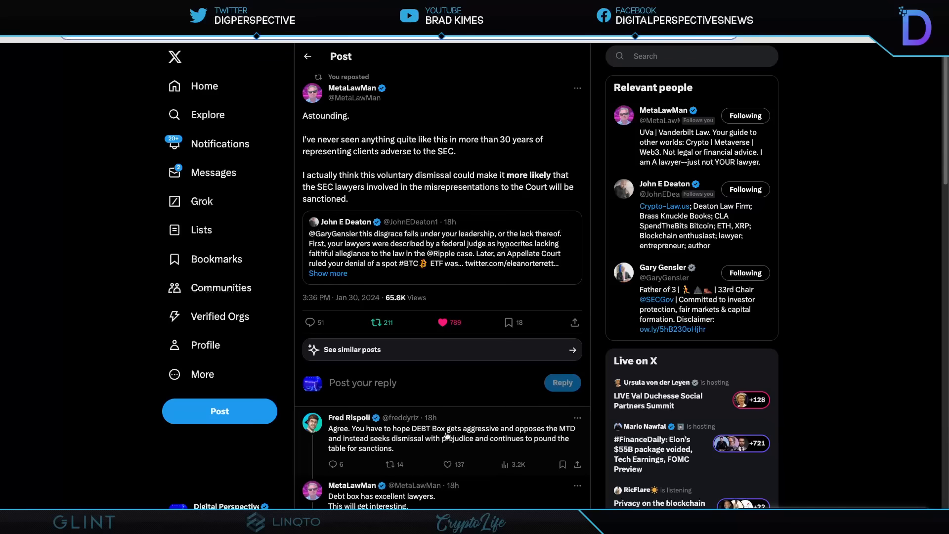
mouse_move(579, 436)
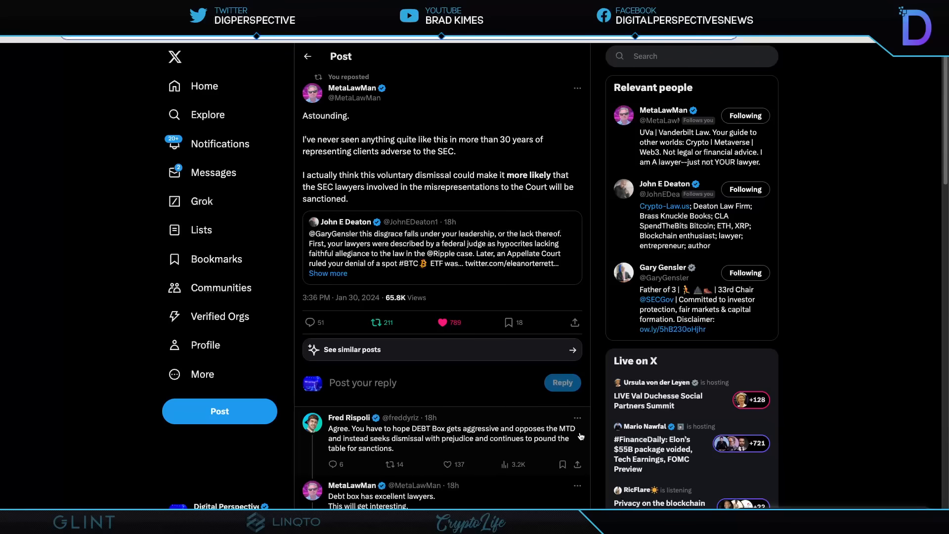
mouse_move(408, 447)
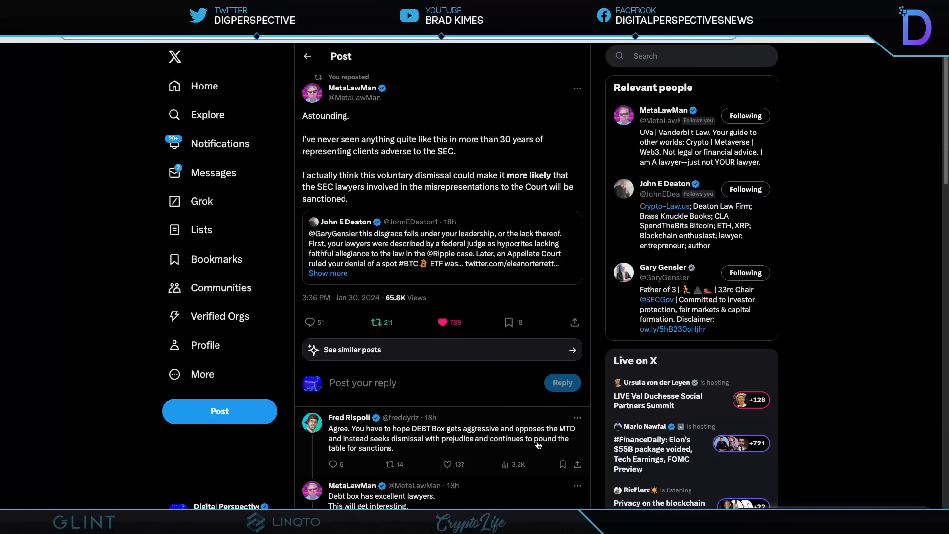
mouse_move(375, 455)
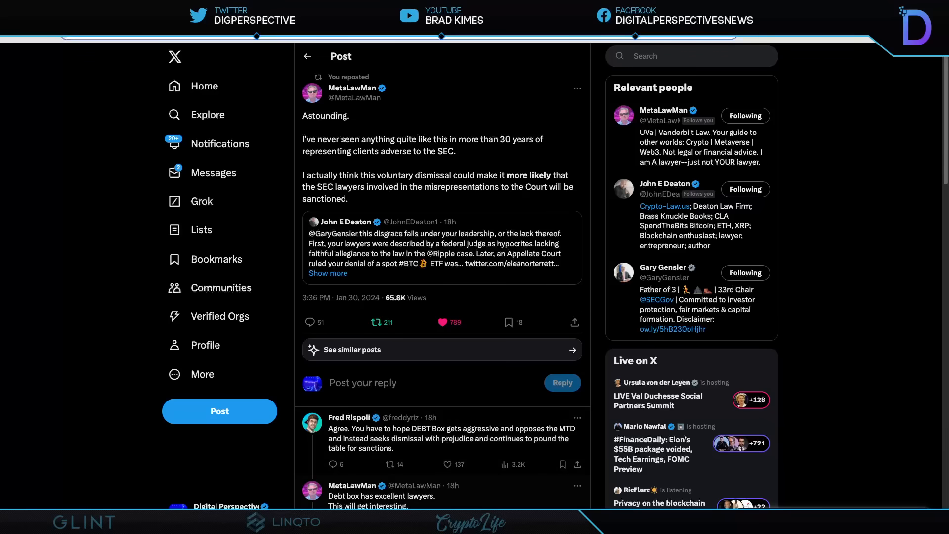
mouse_move(424, 113)
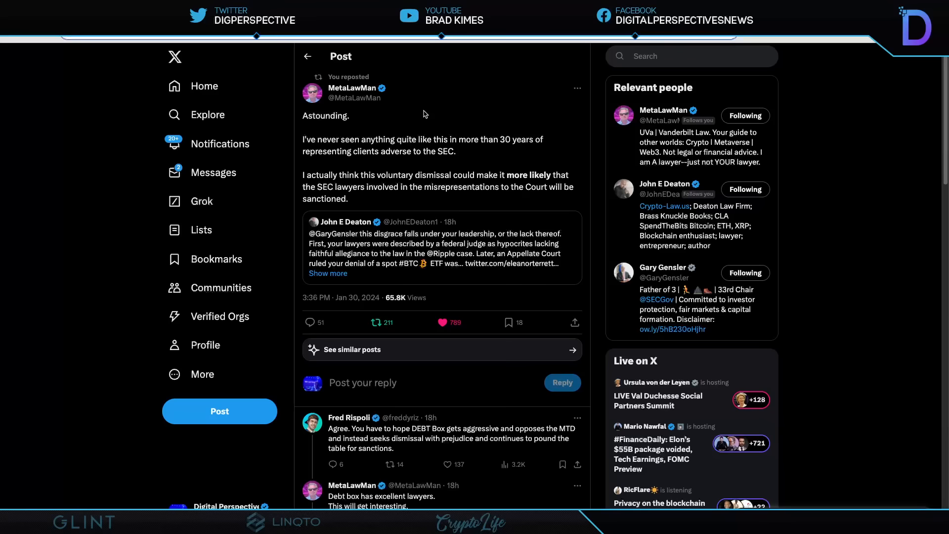
mouse_move(429, 111)
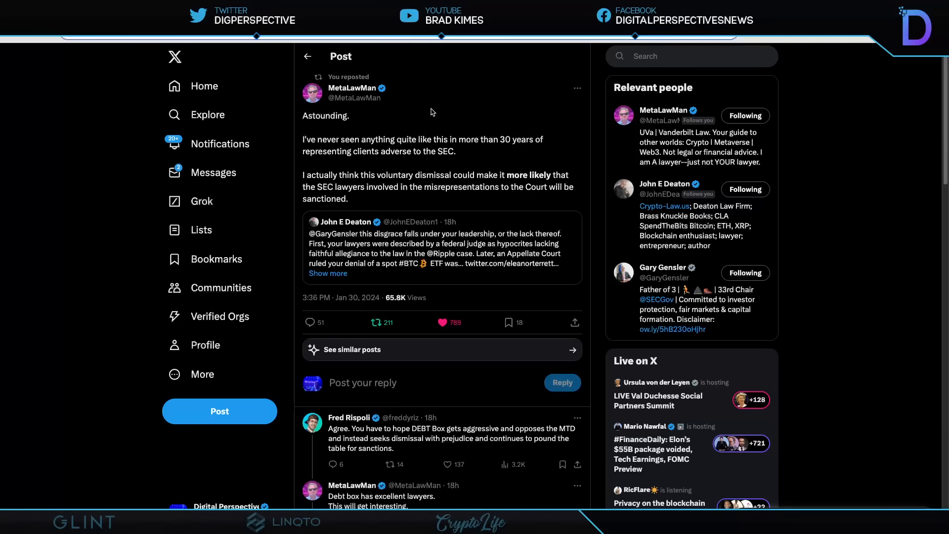
mouse_move(224, 59)
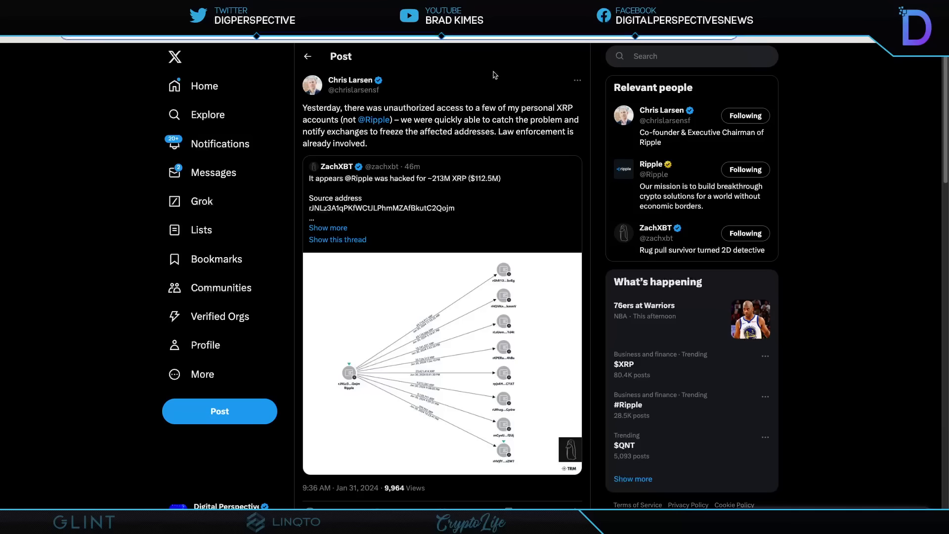
mouse_move(468, 56)
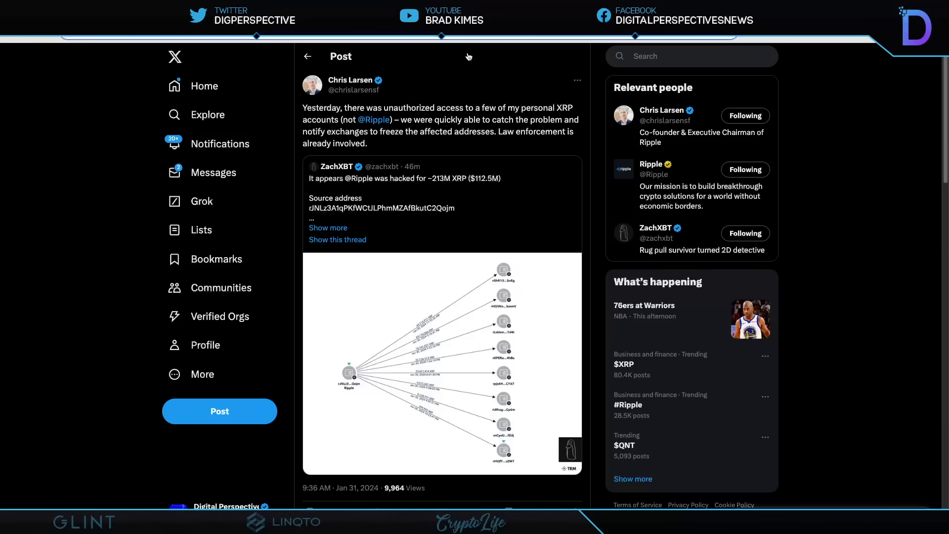
mouse_move(463, 85)
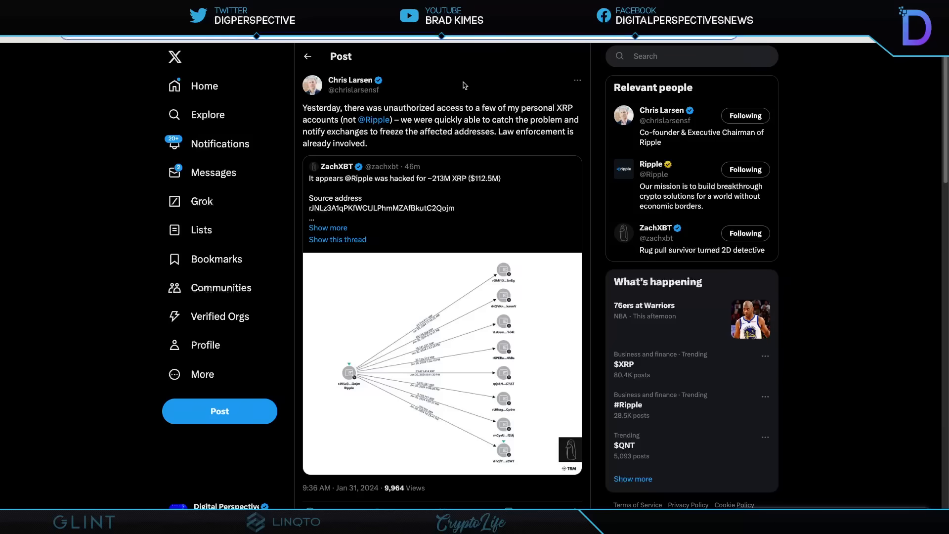
mouse_move(452, 82)
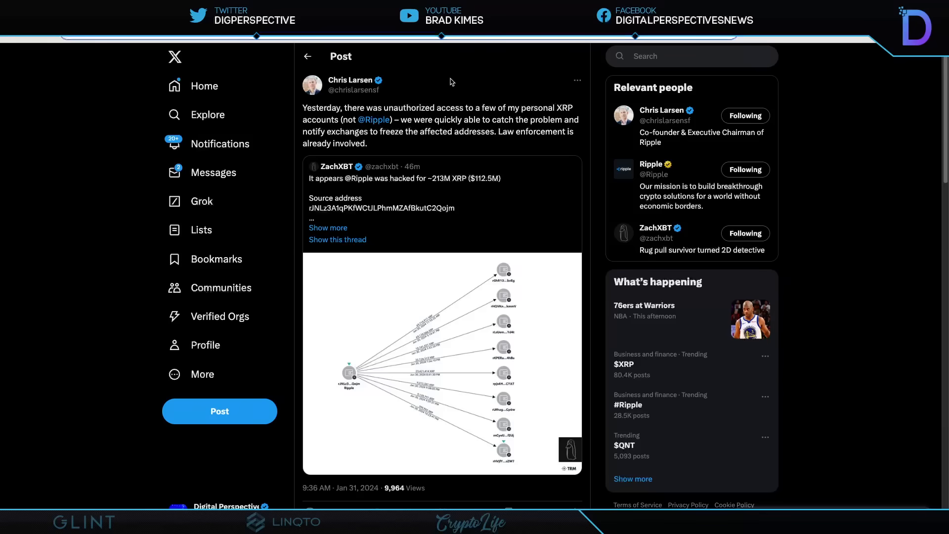
mouse_move(216, 48)
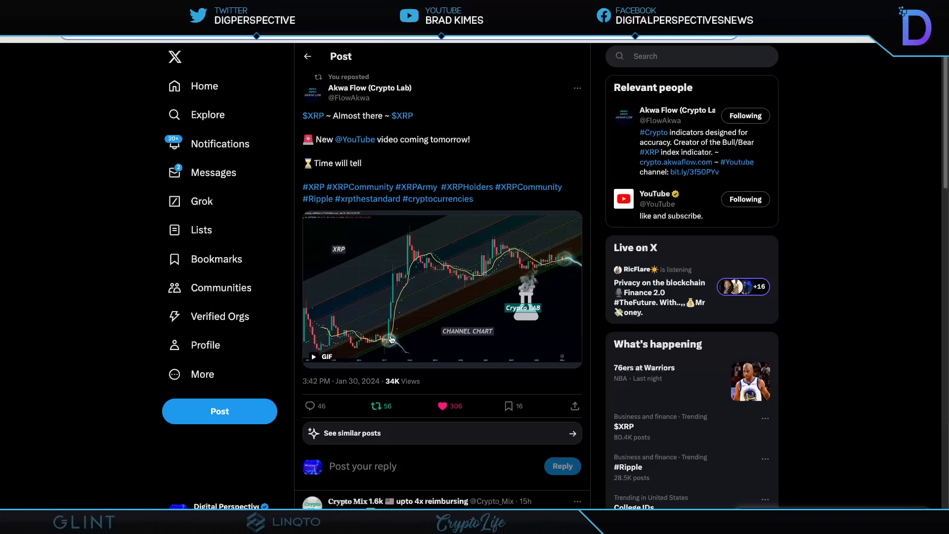
mouse_move(426, 246)
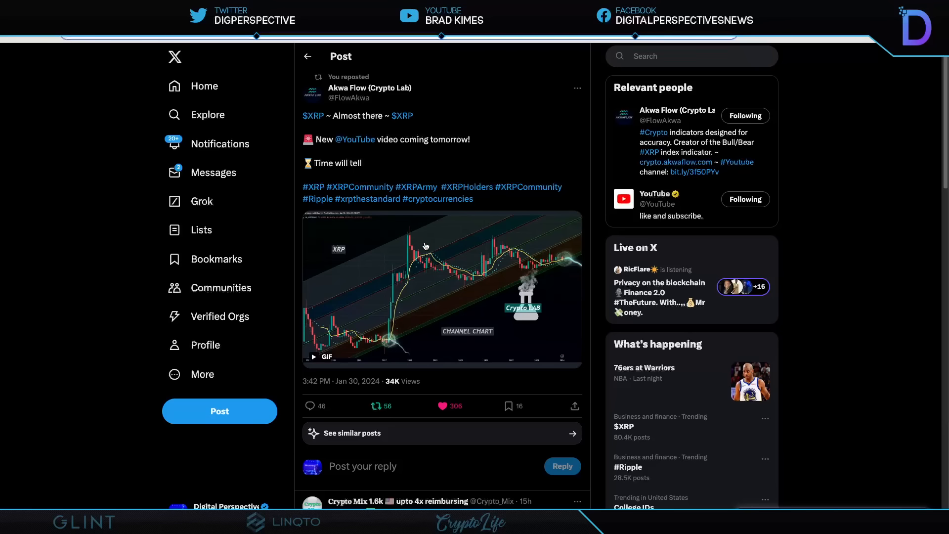
mouse_move(493, 245)
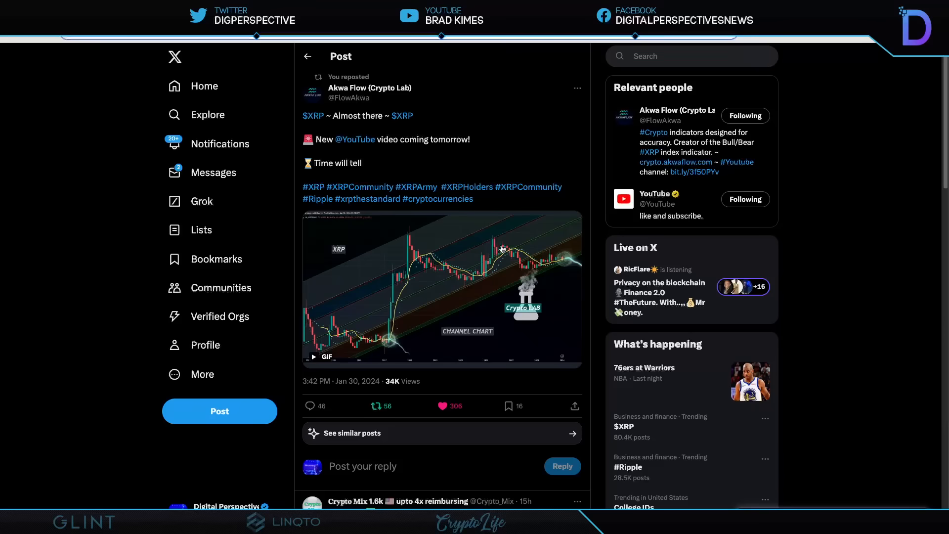
mouse_move(427, 235)
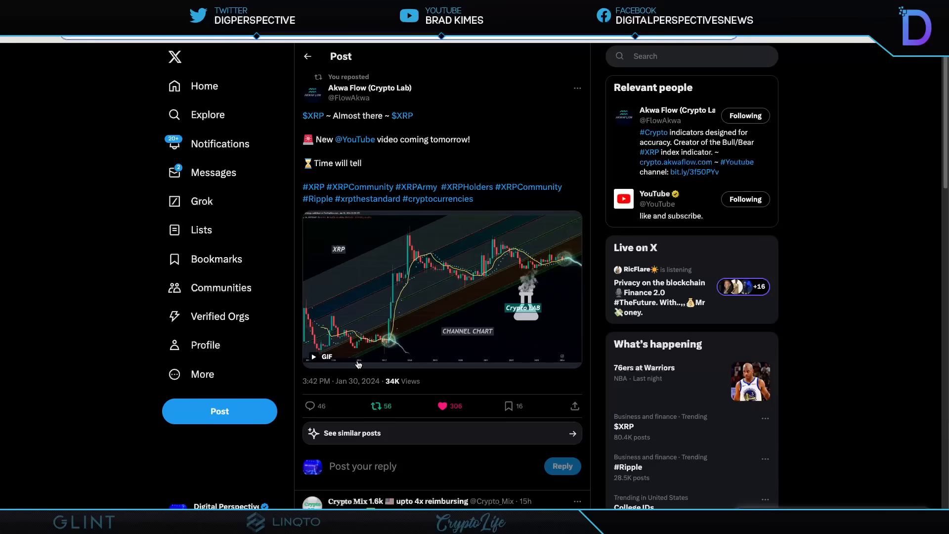
mouse_move(347, 364)
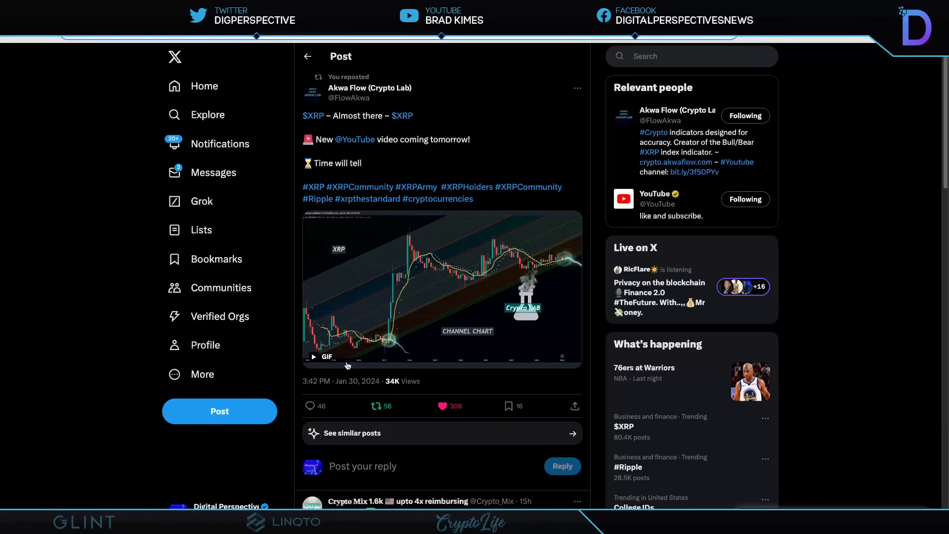
mouse_move(392, 350)
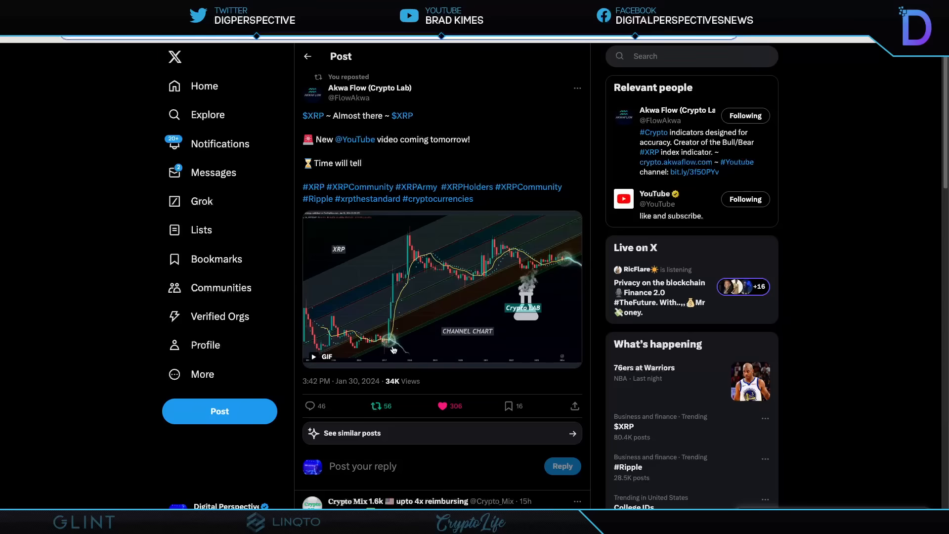
mouse_move(420, 230)
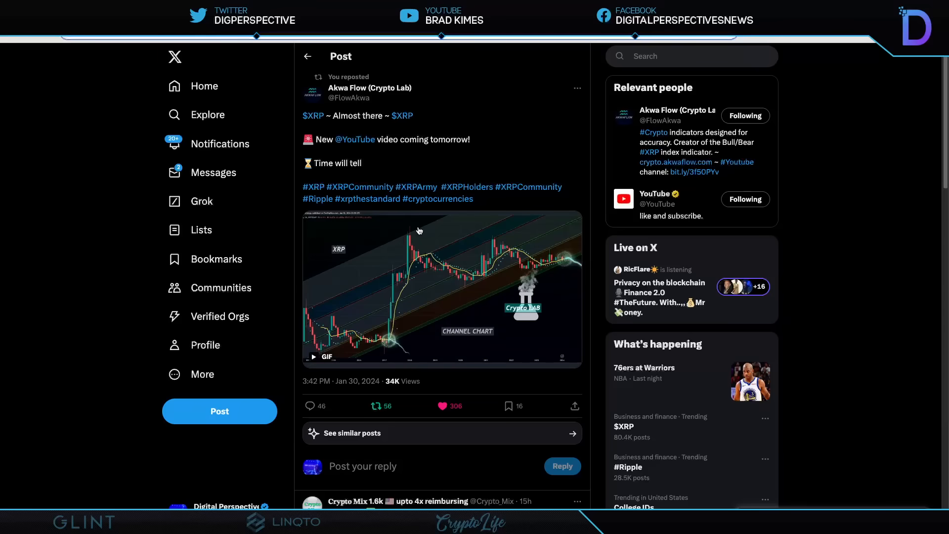
mouse_move(591, 140)
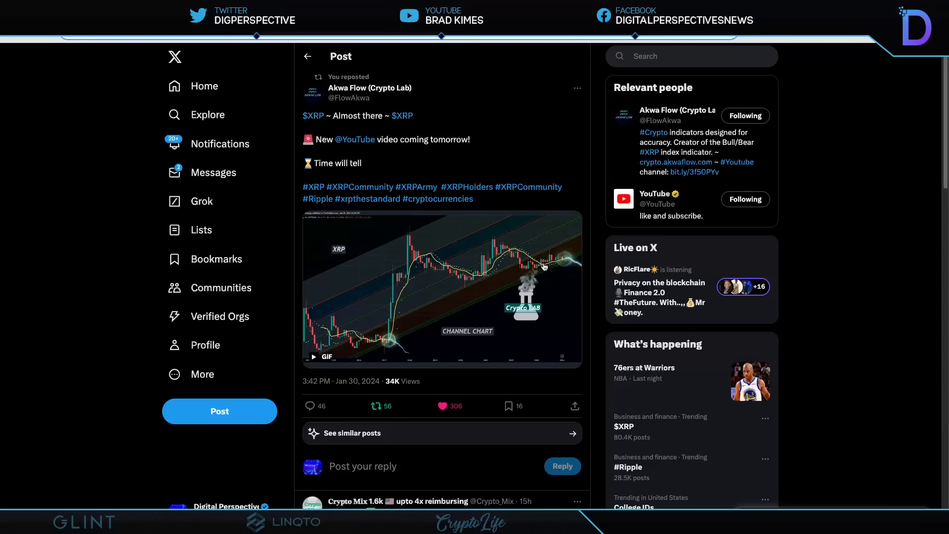
mouse_move(416, 334)
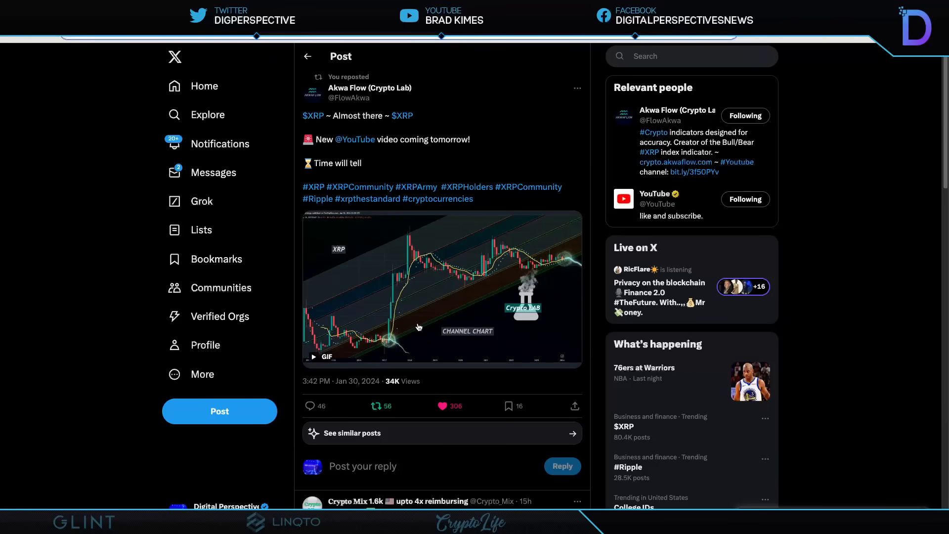
mouse_move(423, 321)
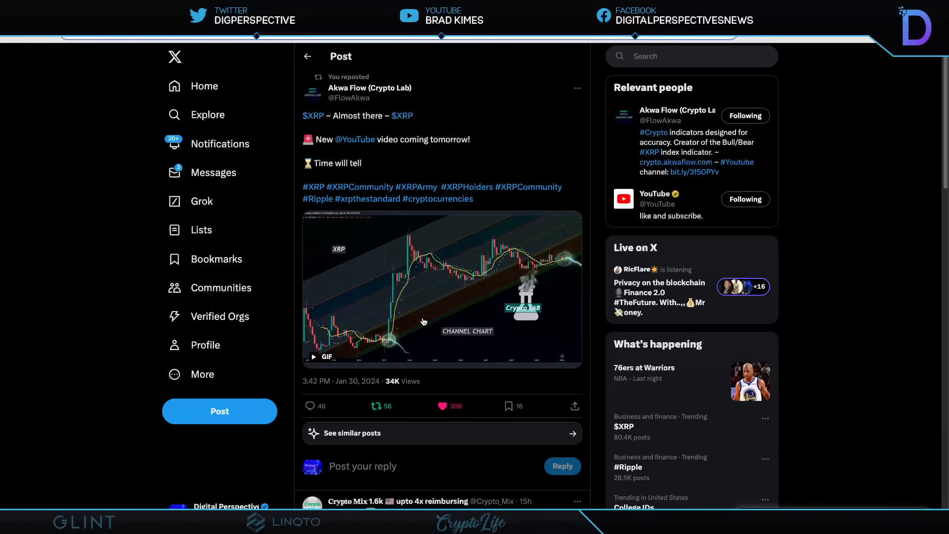
mouse_move(289, 120)
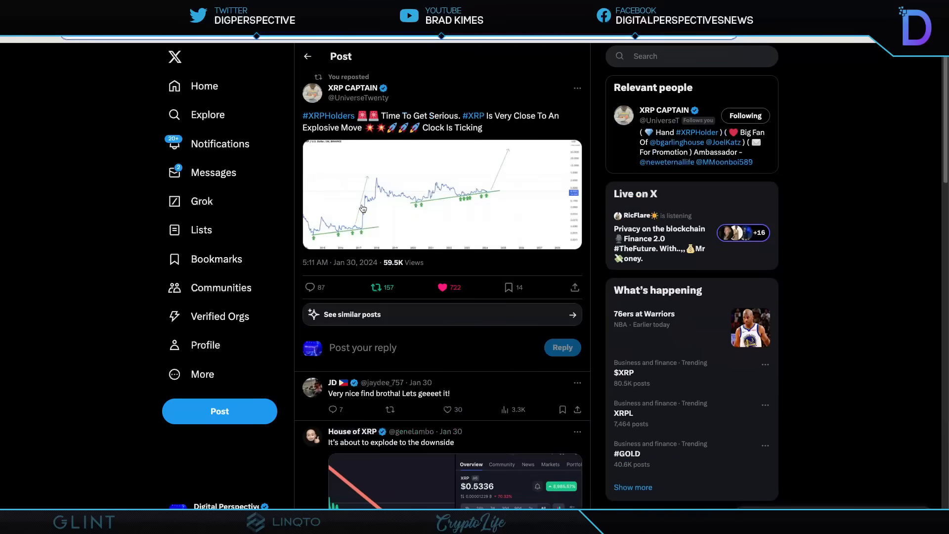
mouse_move(419, 238)
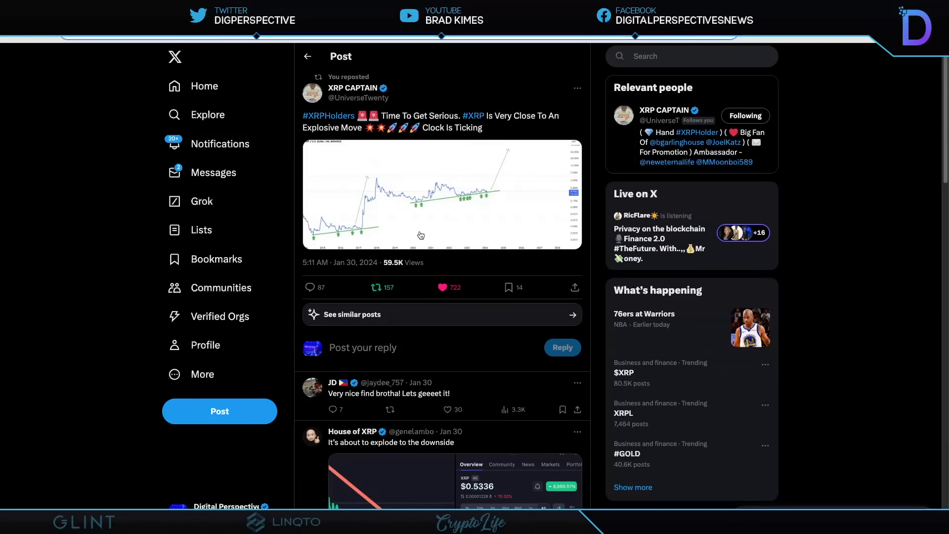
mouse_move(444, 171)
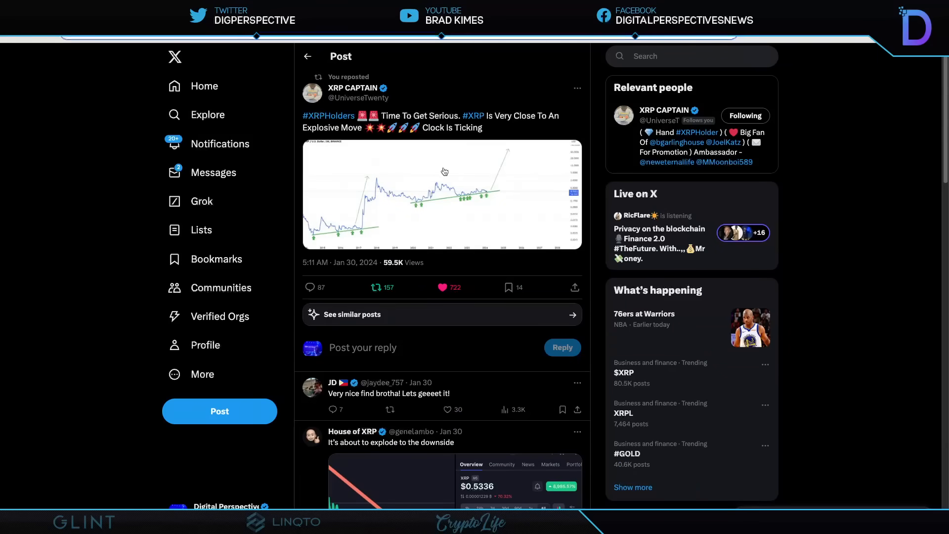
mouse_move(444, 171)
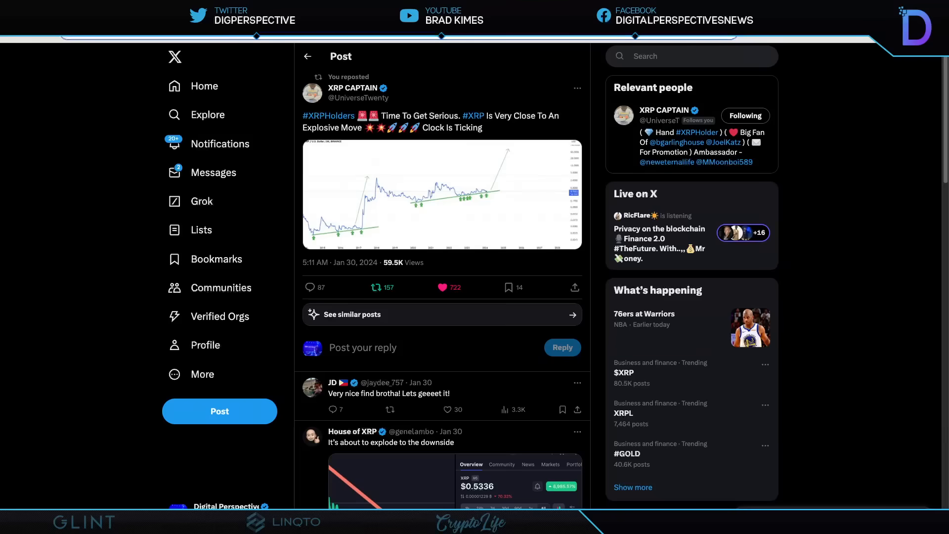